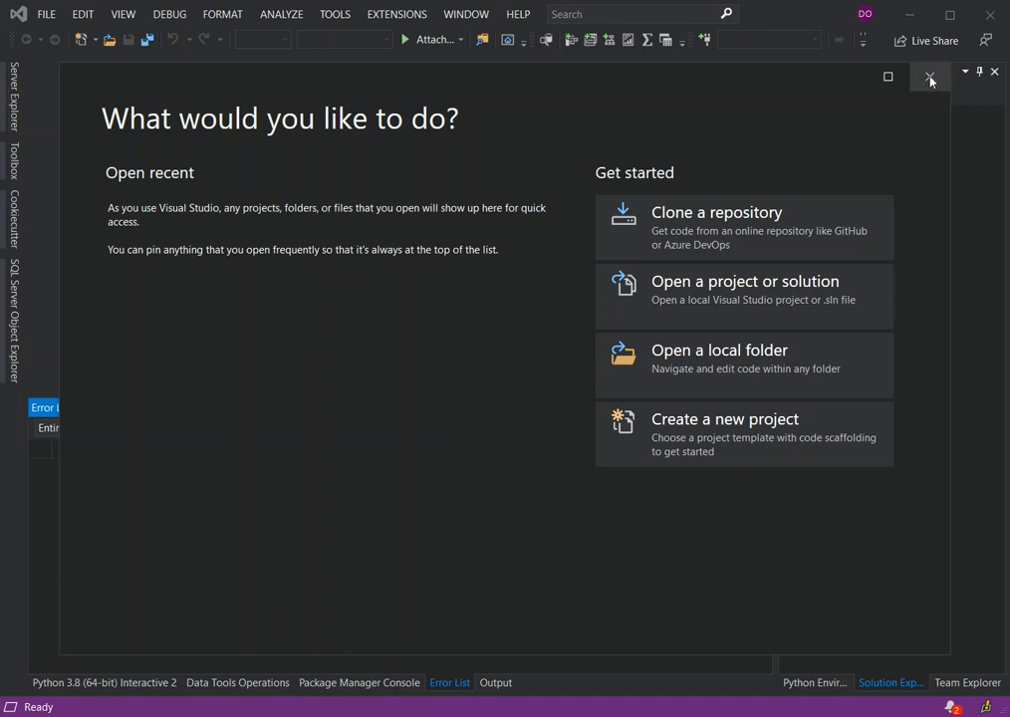
Step: Dismiss the start window and bring up the Extensions menu
click(927, 76)
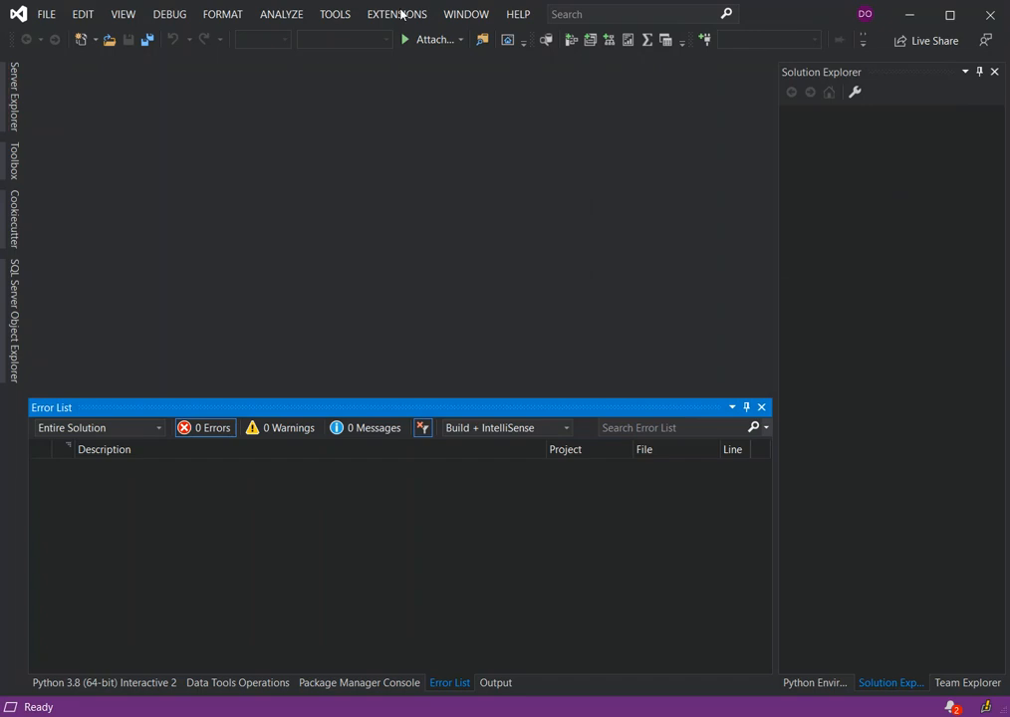
click(395, 14)
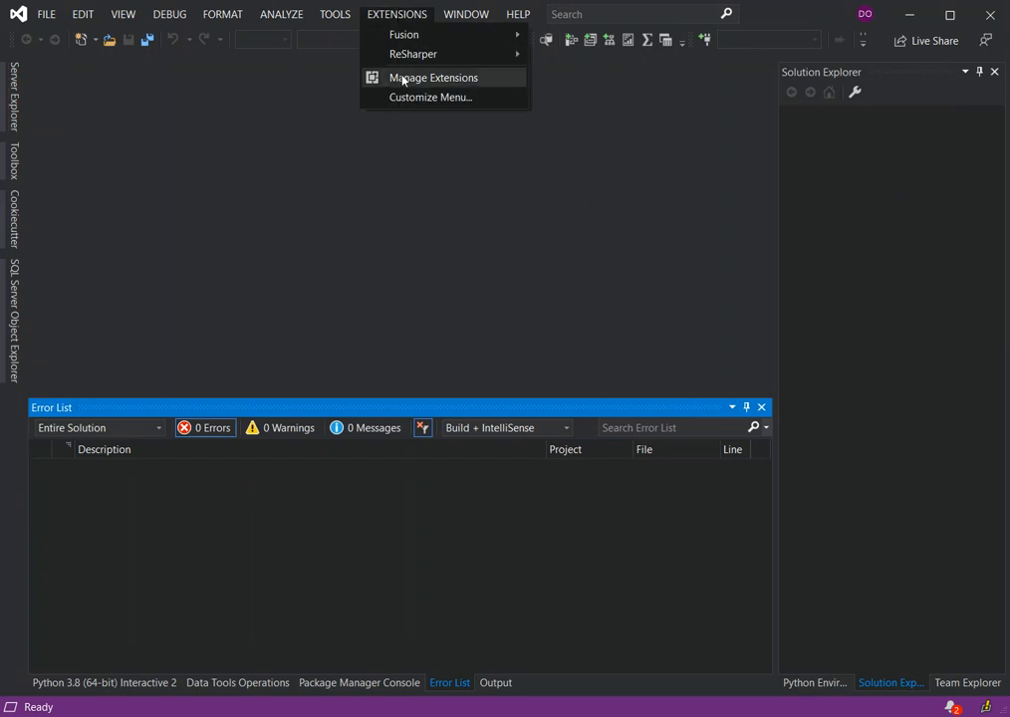
Step: Search the extension manager online for 'pea' to find the PeachPie extension
click(434, 78)
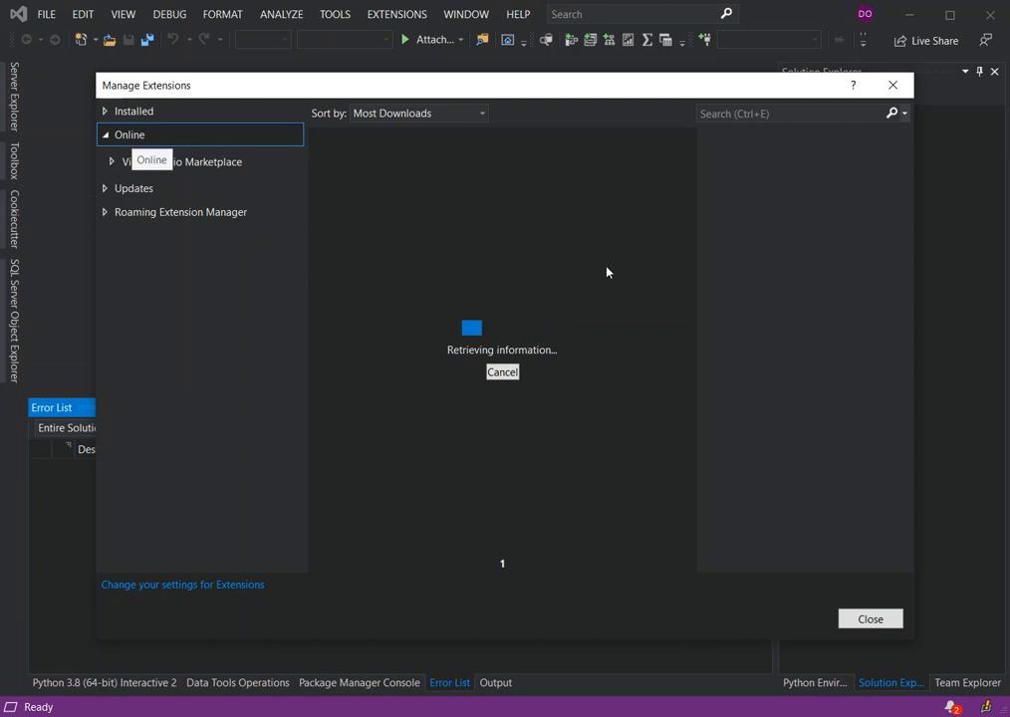
mouse_move(754, 111)
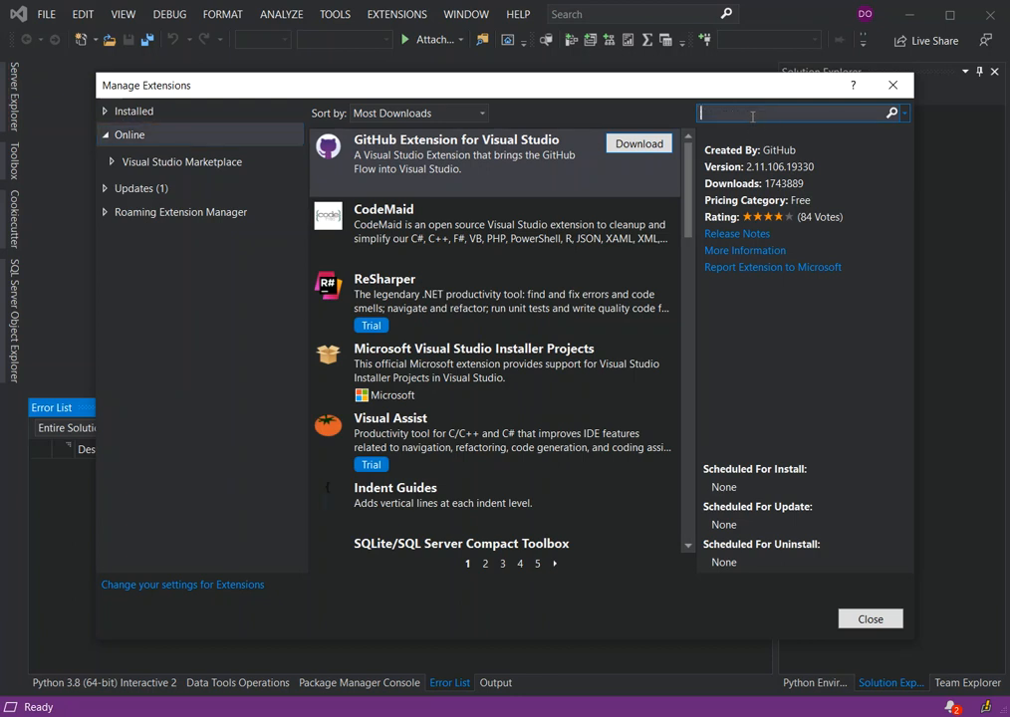
text(peachpie)
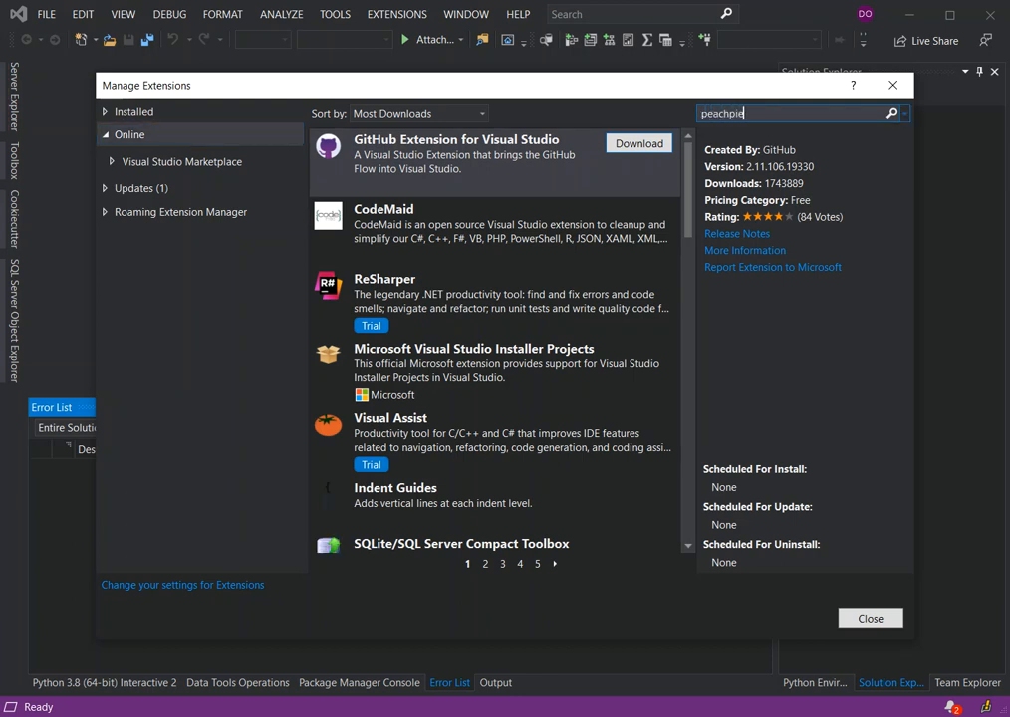
key(Enter)
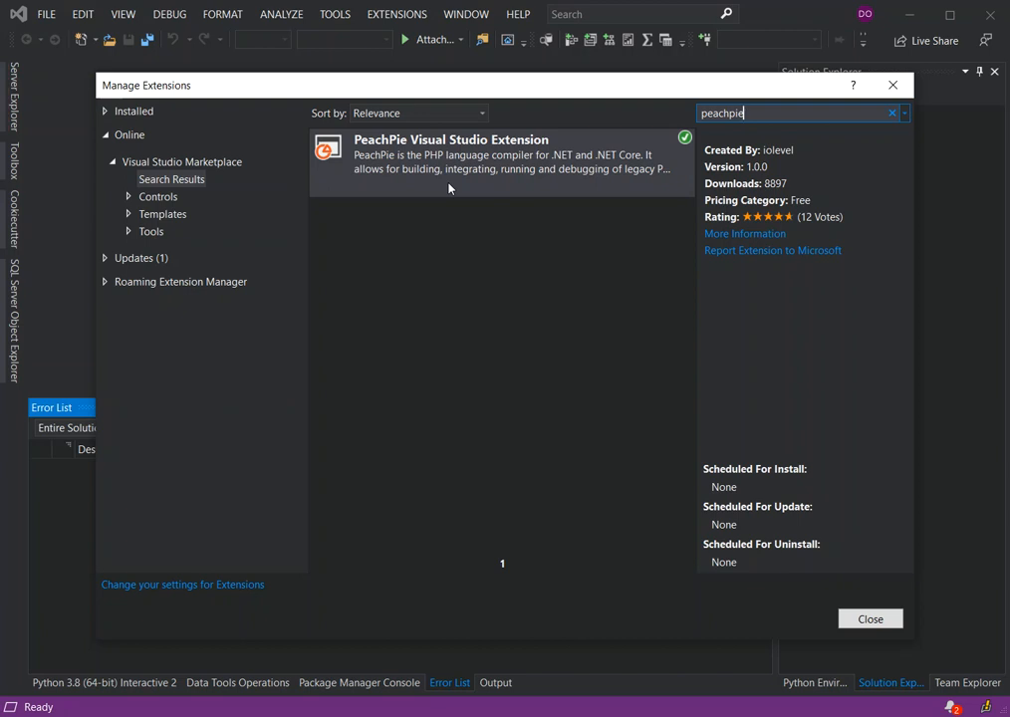
mouse_move(485, 162)
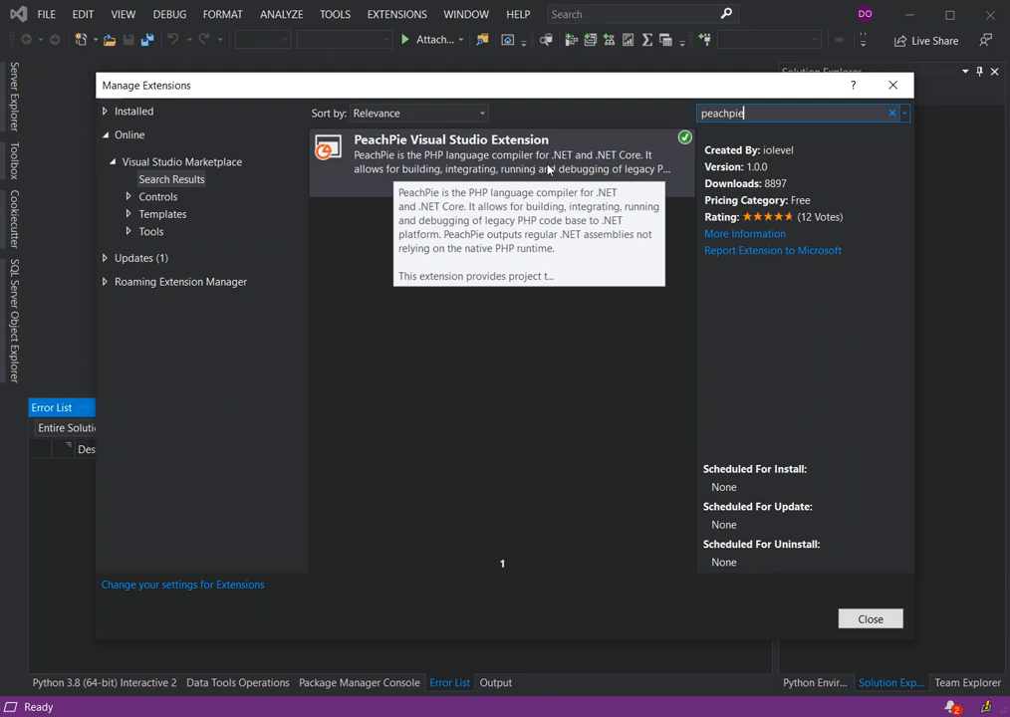
mouse_move(638, 162)
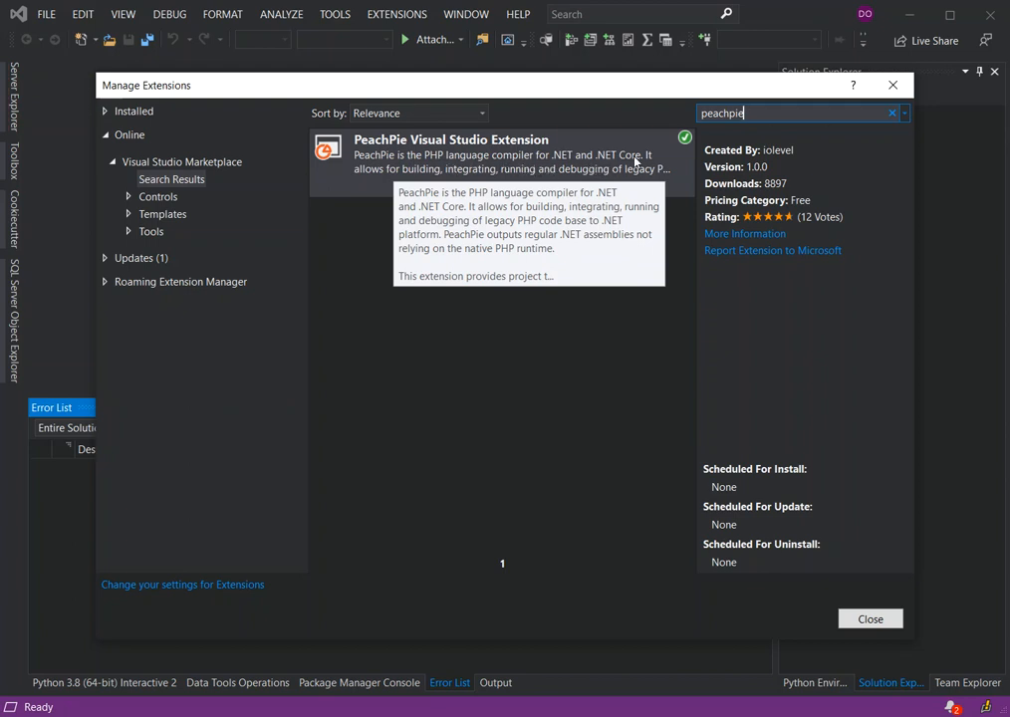
mouse_move(474, 187)
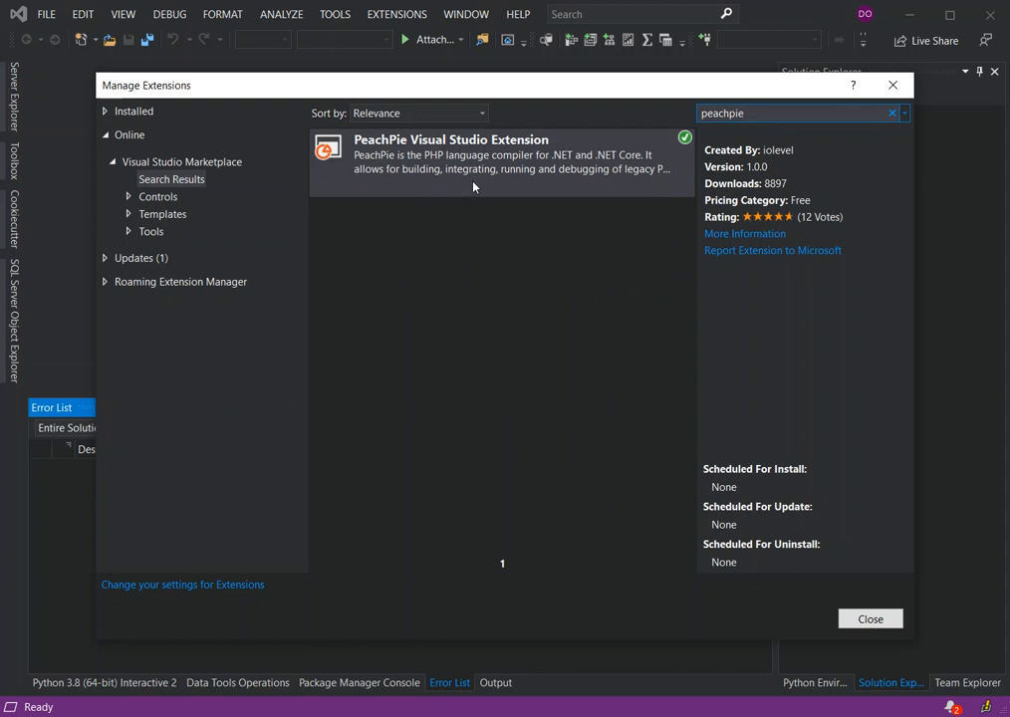
mouse_move(665, 183)
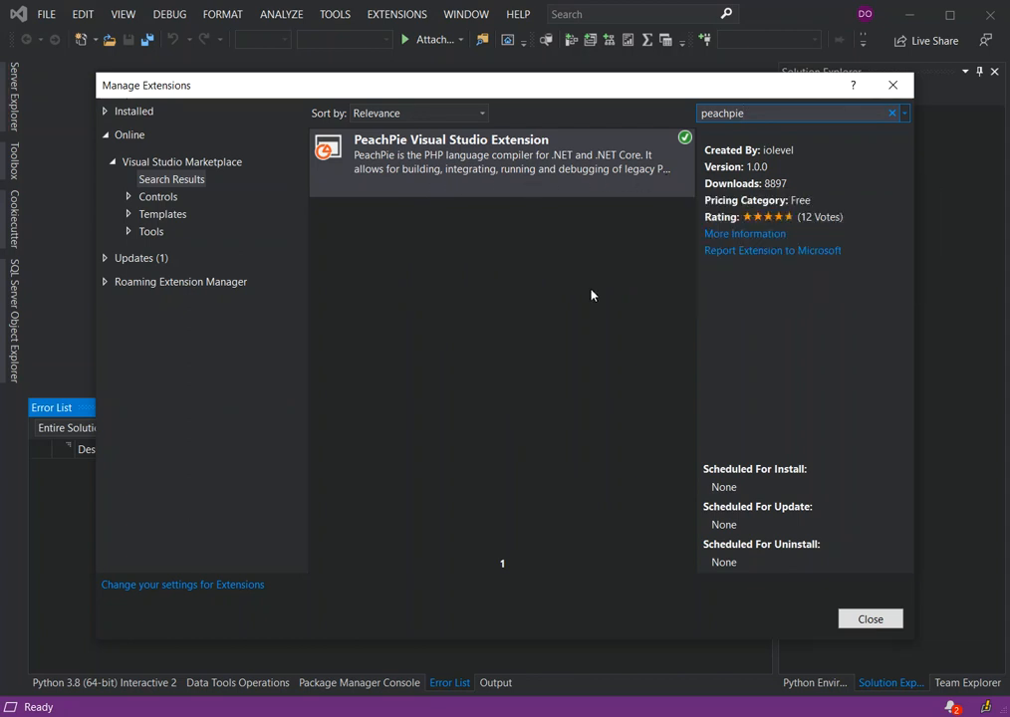
mouse_move(673, 151)
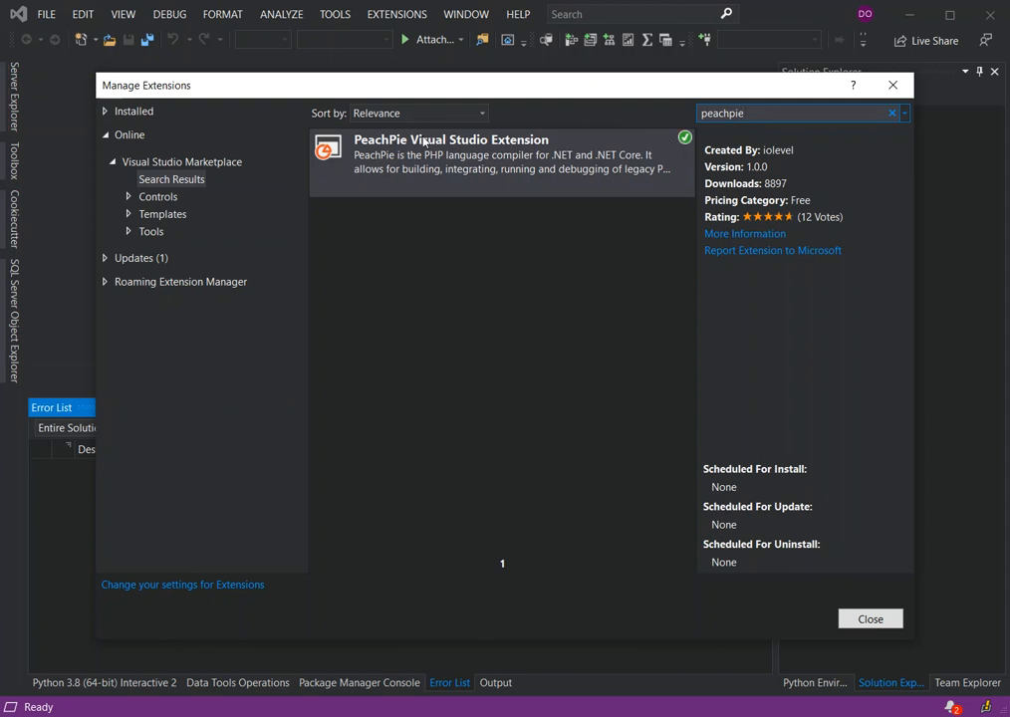
mouse_move(378, 147)
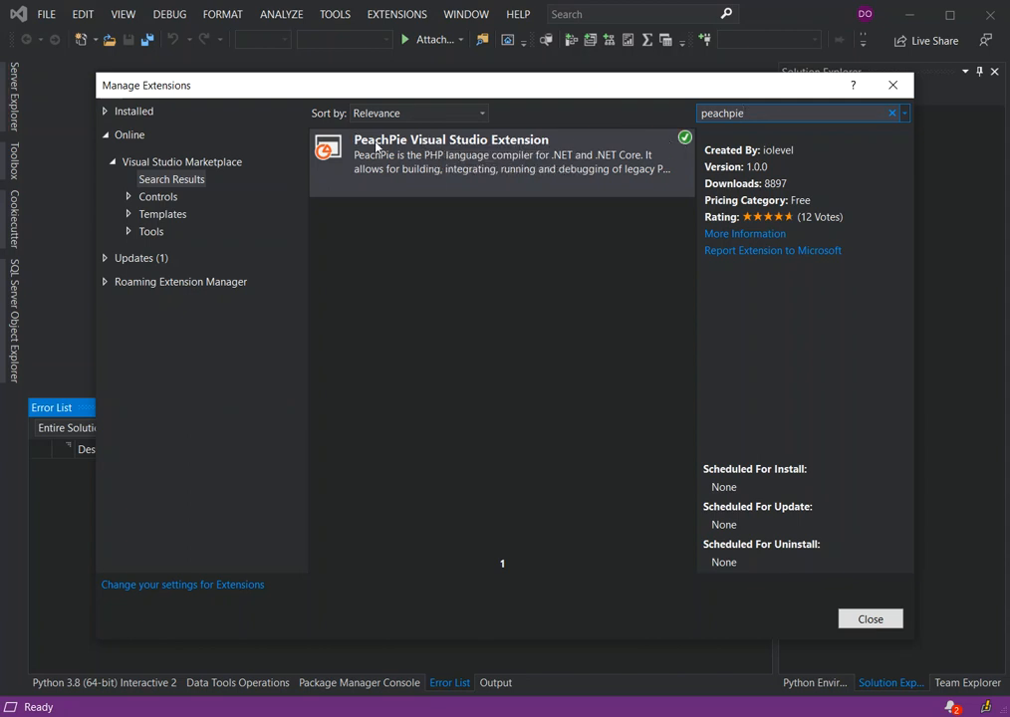
mouse_move(458, 187)
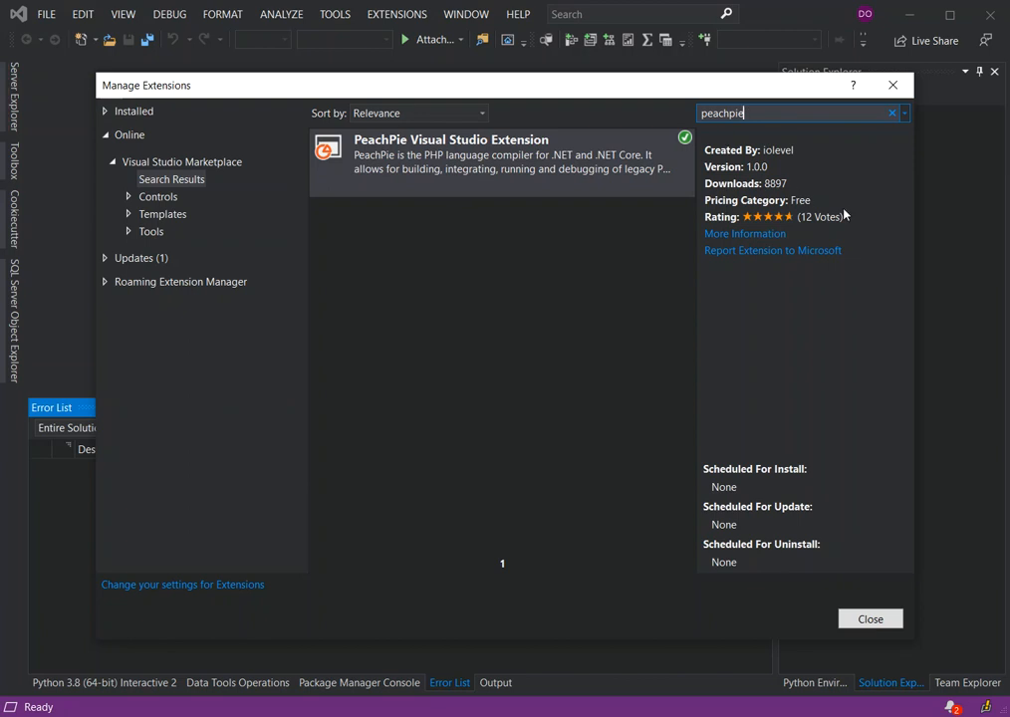
mouse_move(833, 195)
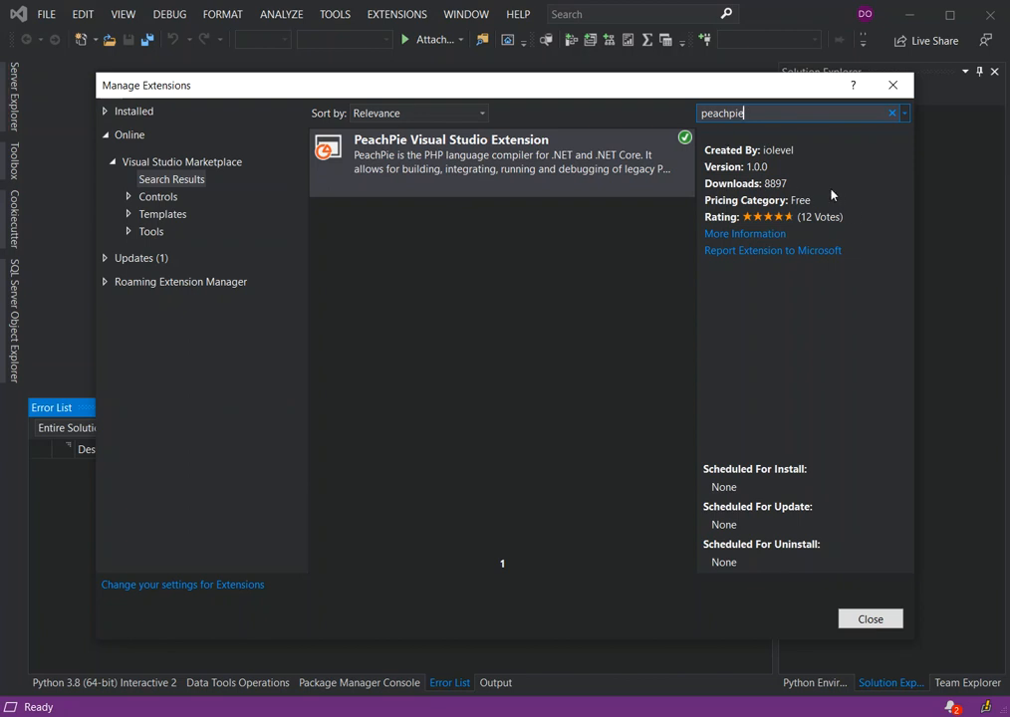
mouse_move(430, 136)
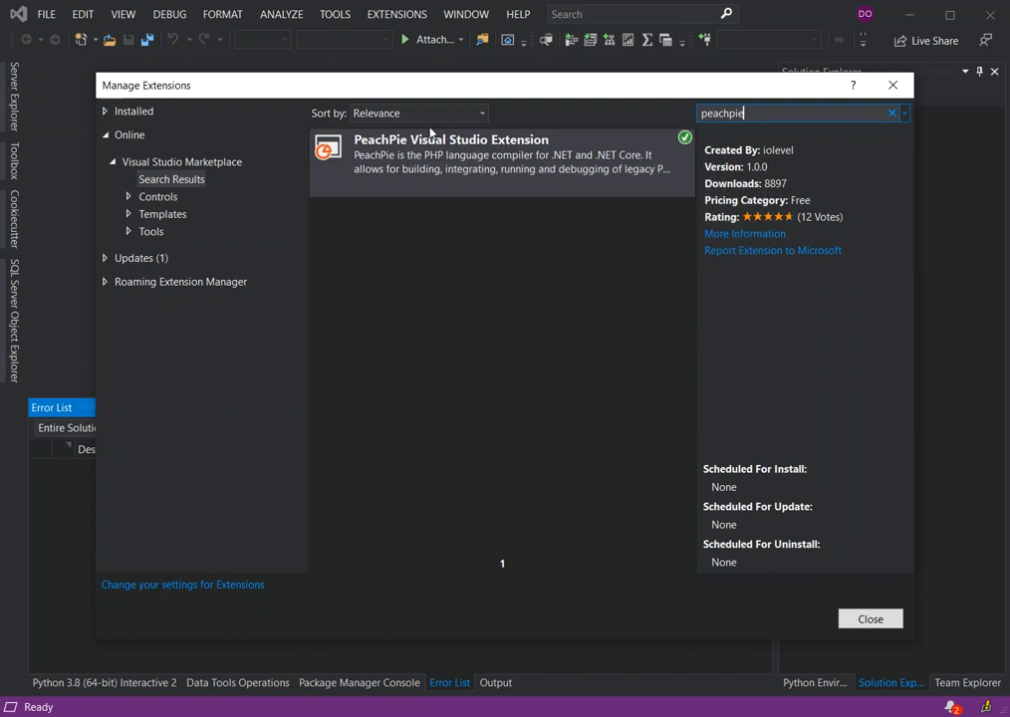
mouse_move(482, 303)
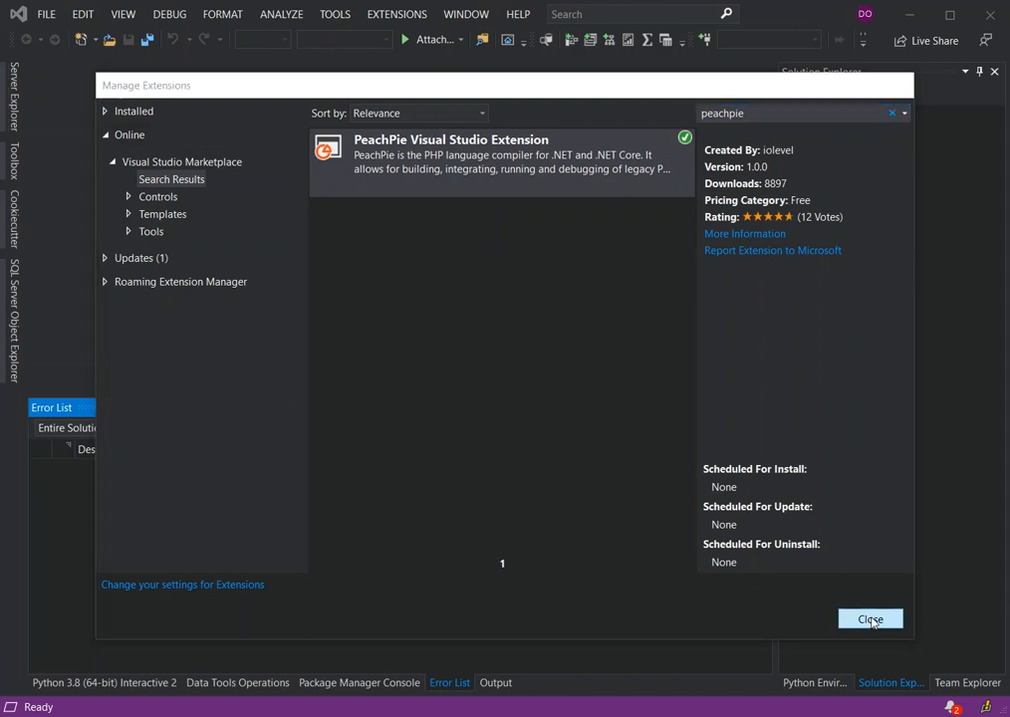
Step: Close the extension manager and reopen the start window from the File menu
click(868, 617)
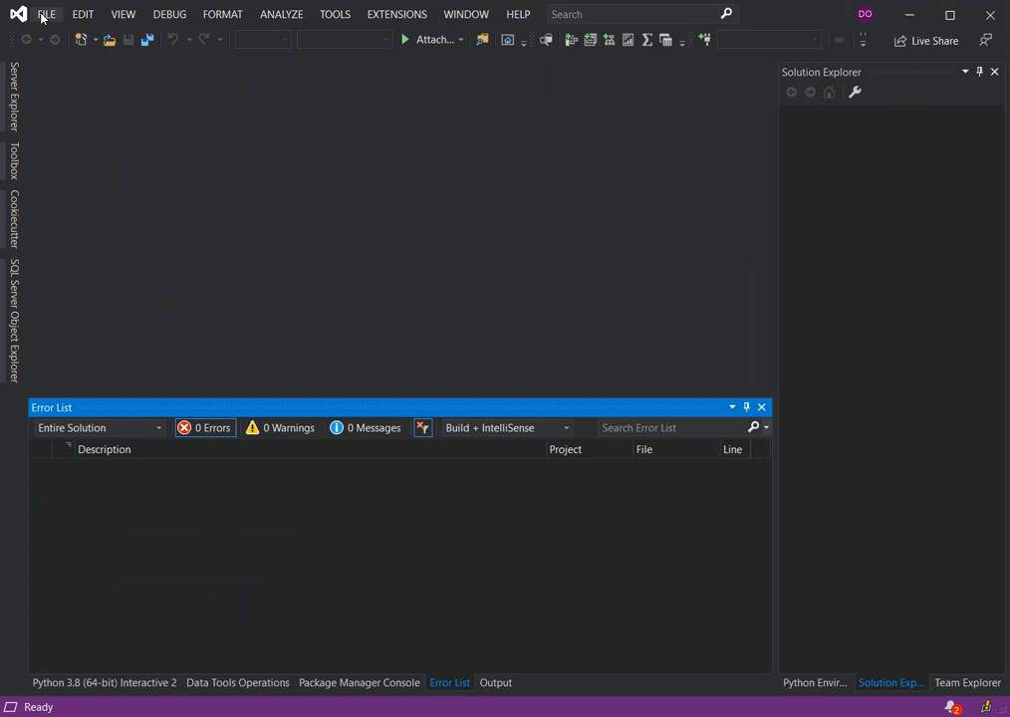
click(46, 14)
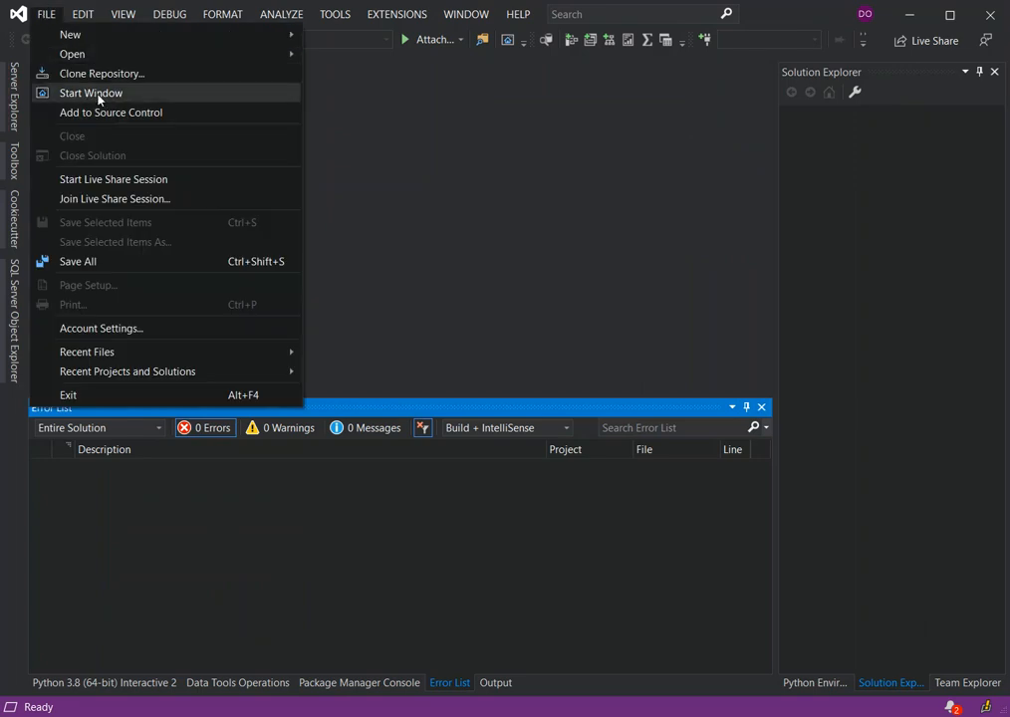
click(88, 92)
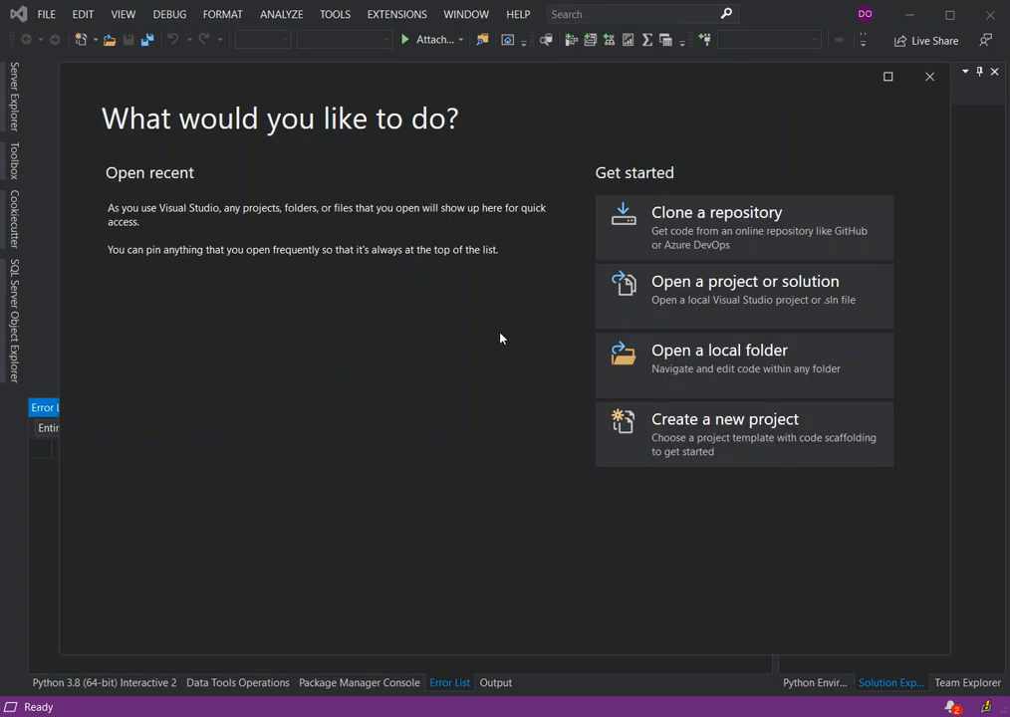
Step: Start a new project and filter the templates to the PHP language
click(724, 418)
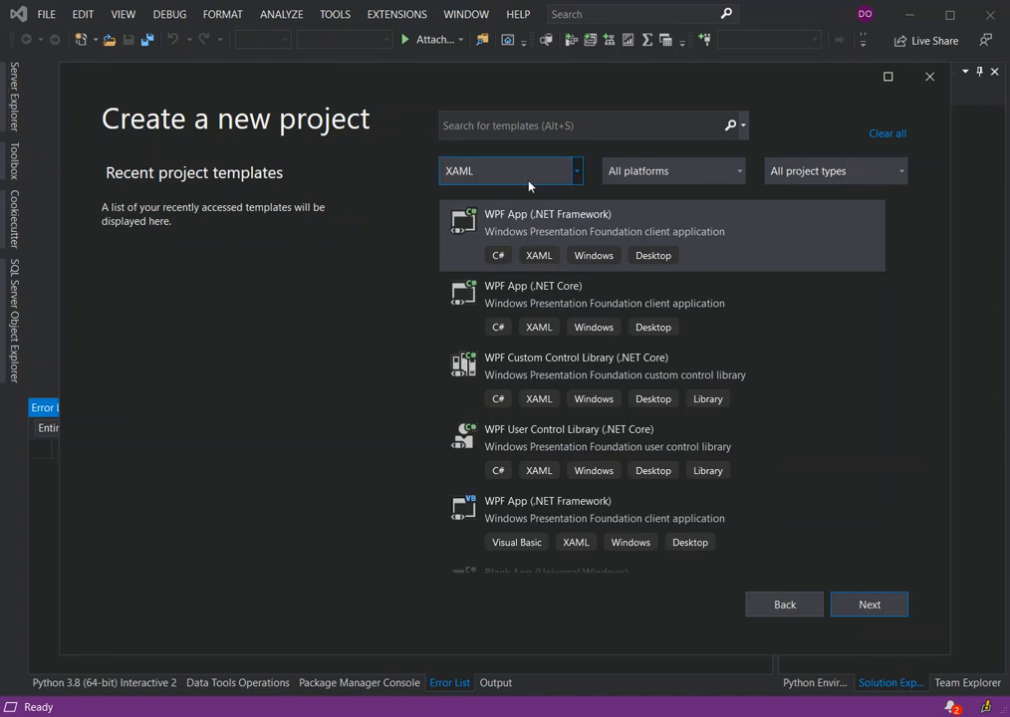
click(510, 171)
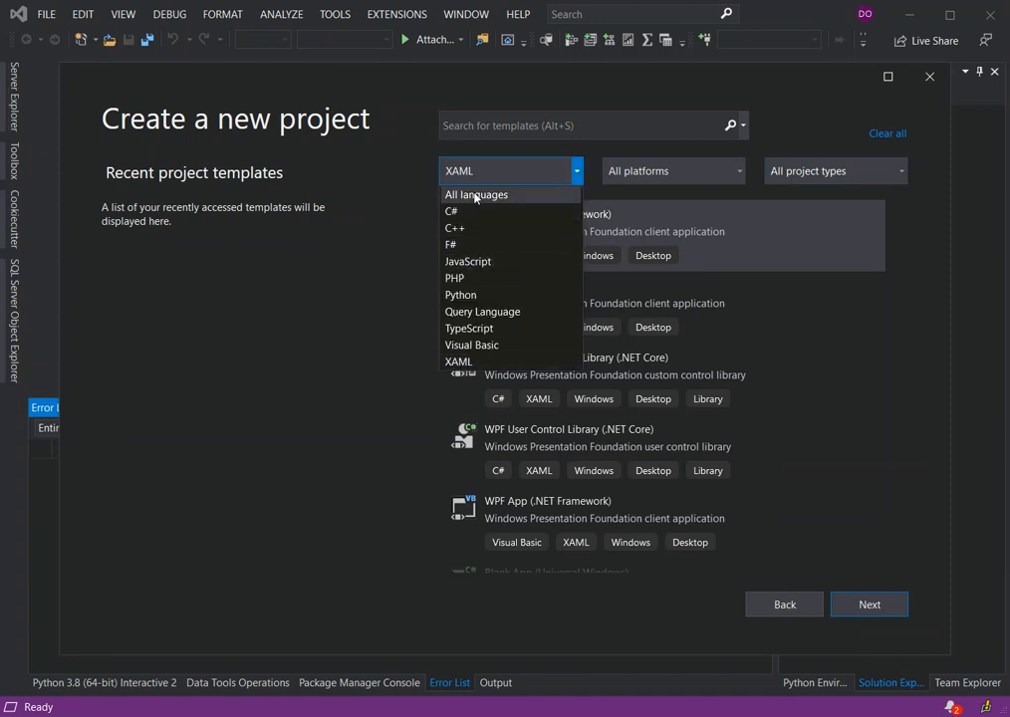
click(476, 195)
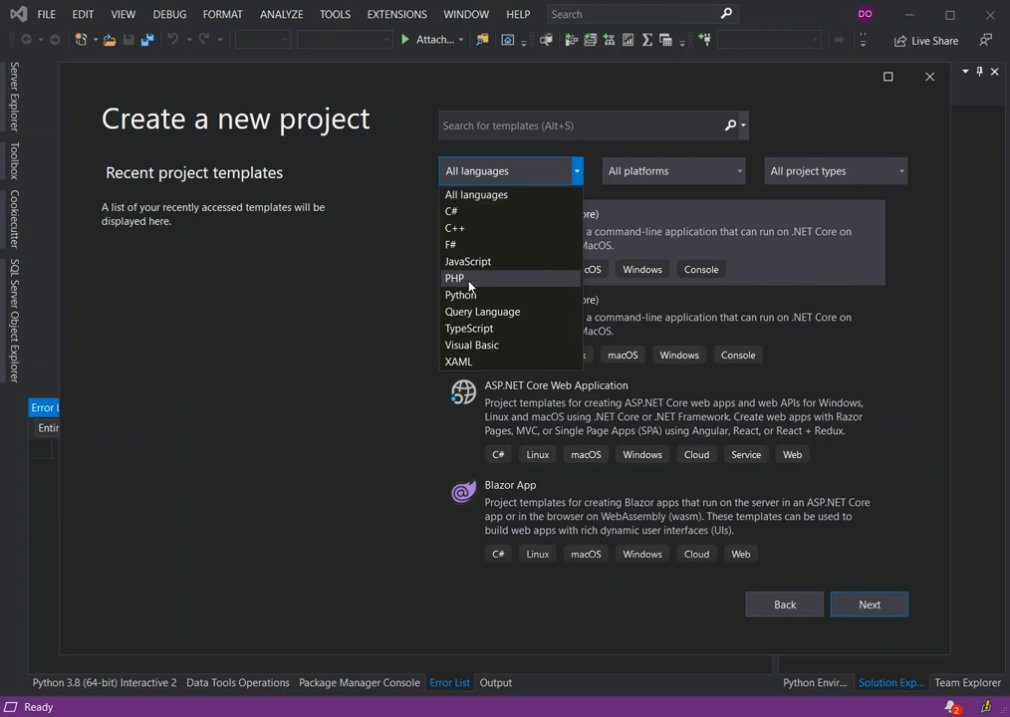
click(454, 278)
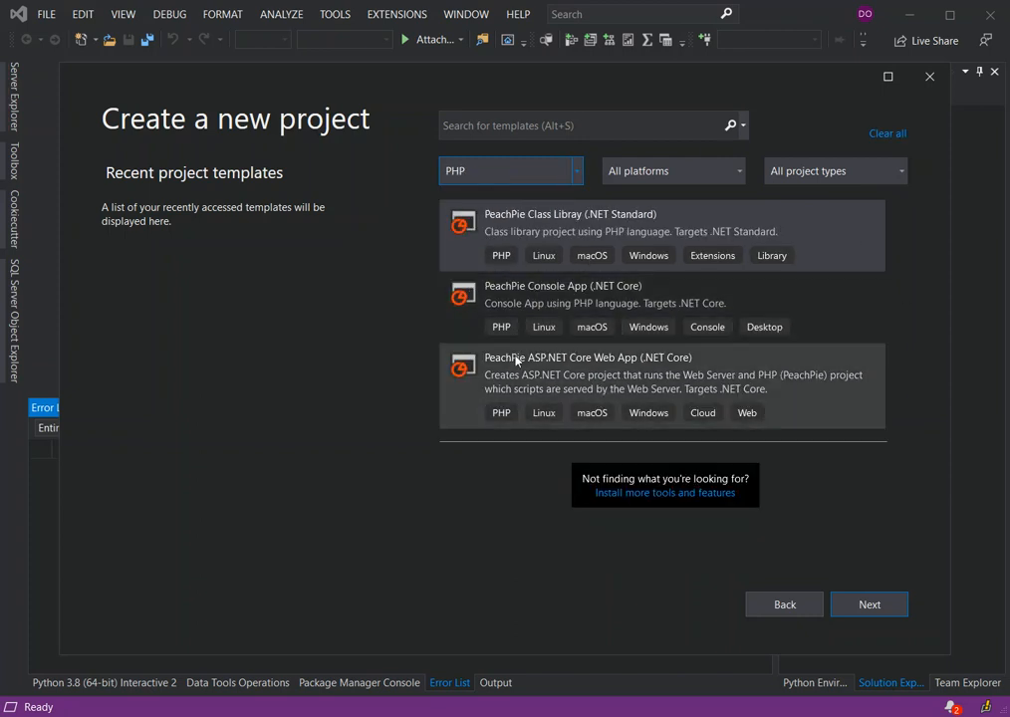
mouse_move(585, 375)
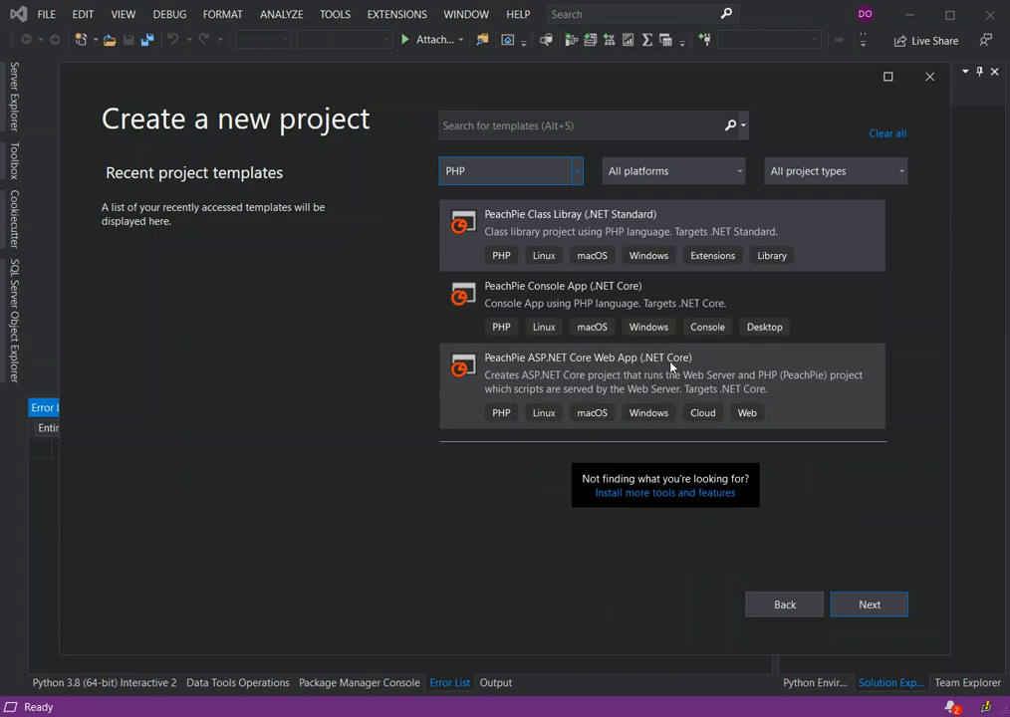
mouse_move(510, 294)
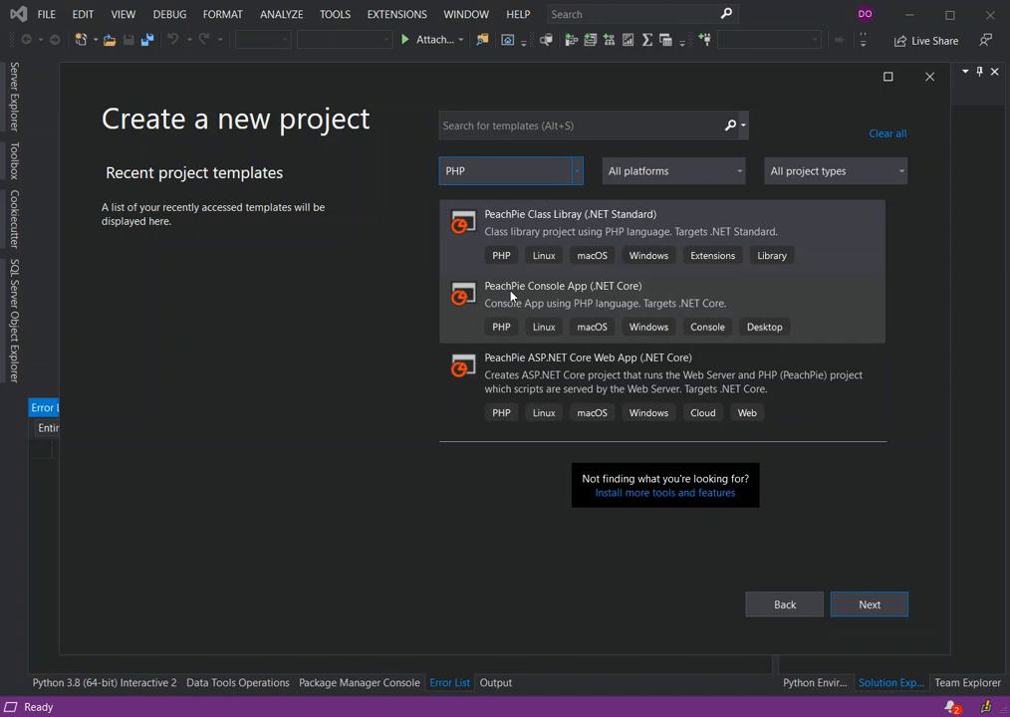
mouse_move(606, 291)
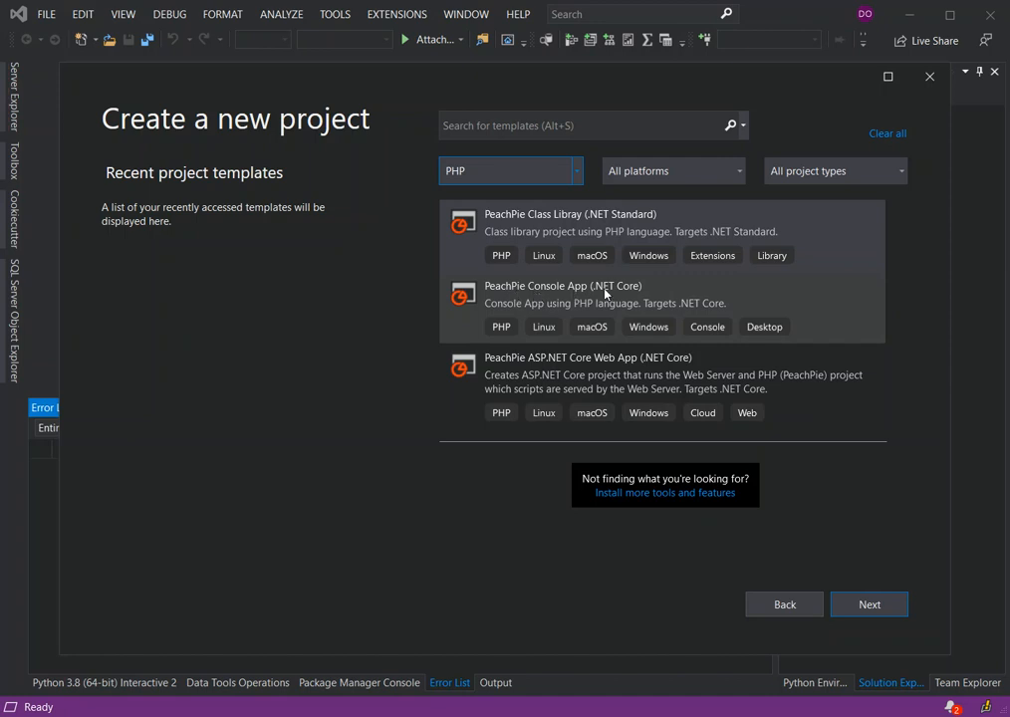
mouse_move(501, 322)
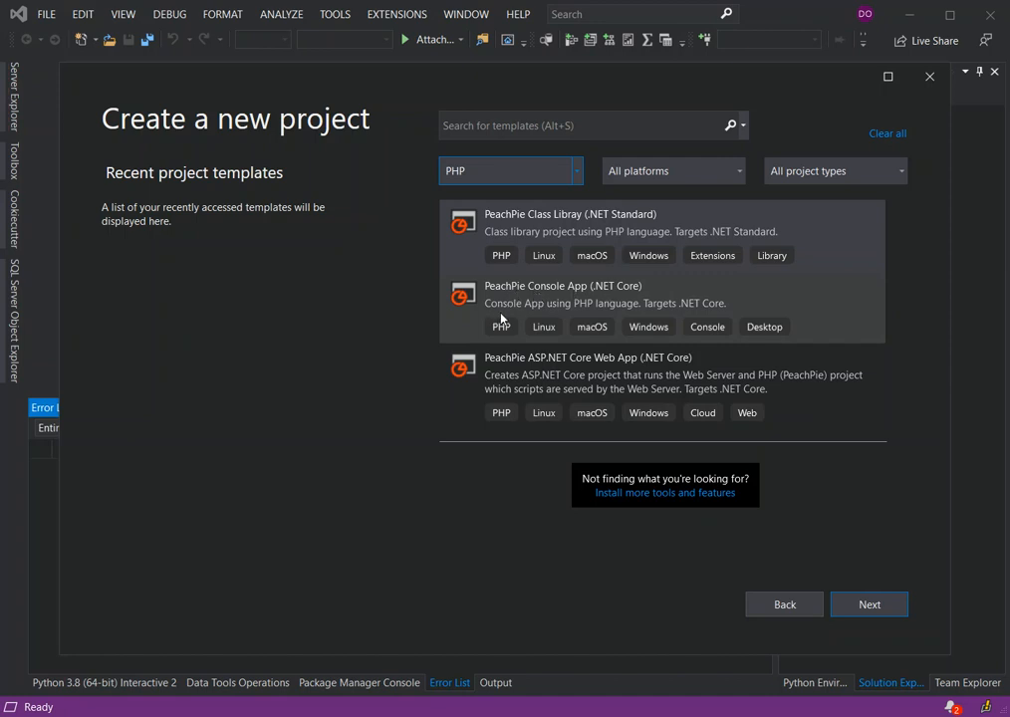
mouse_move(594, 318)
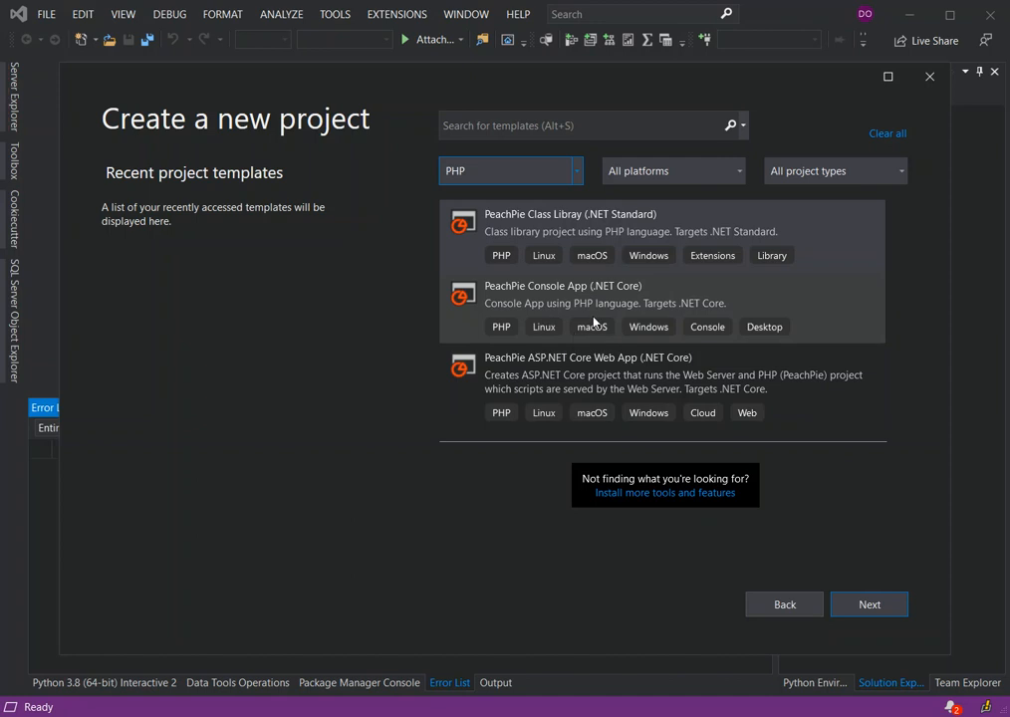
mouse_move(713, 307)
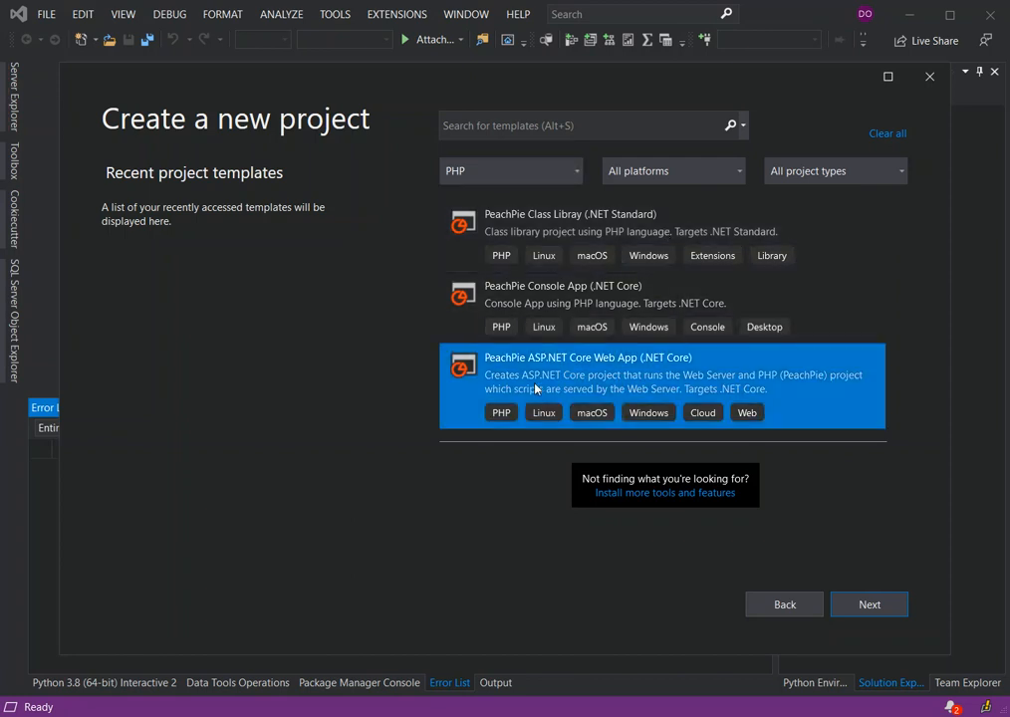
mouse_move(630, 361)
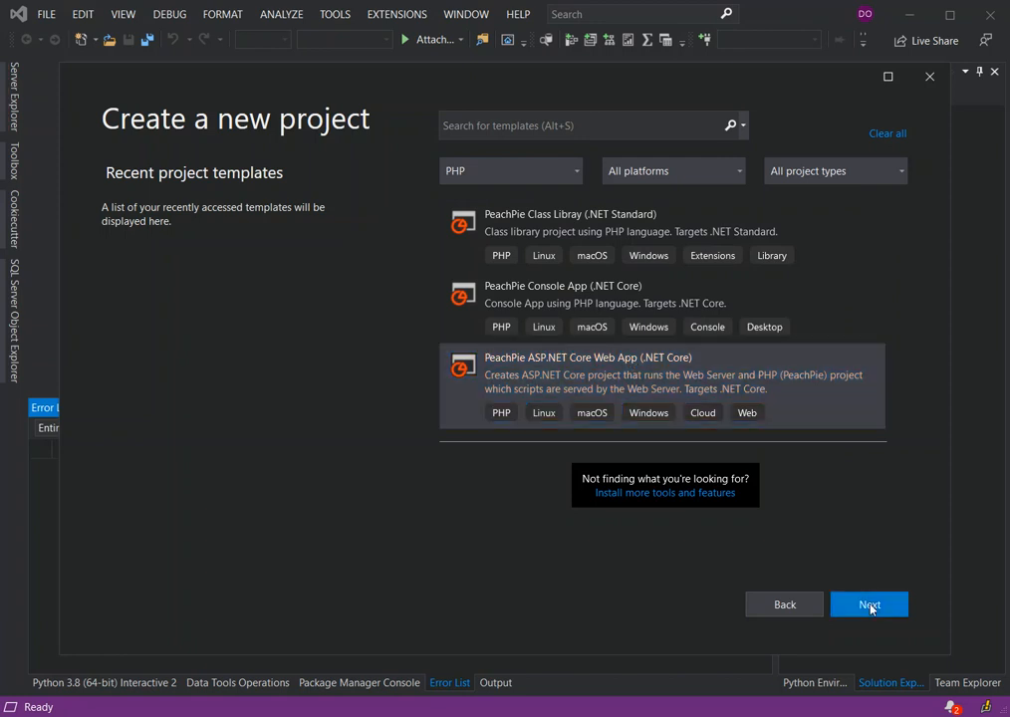
Step: Configure the PeachPie web app as Web2 in the default location and create it
click(868, 603)
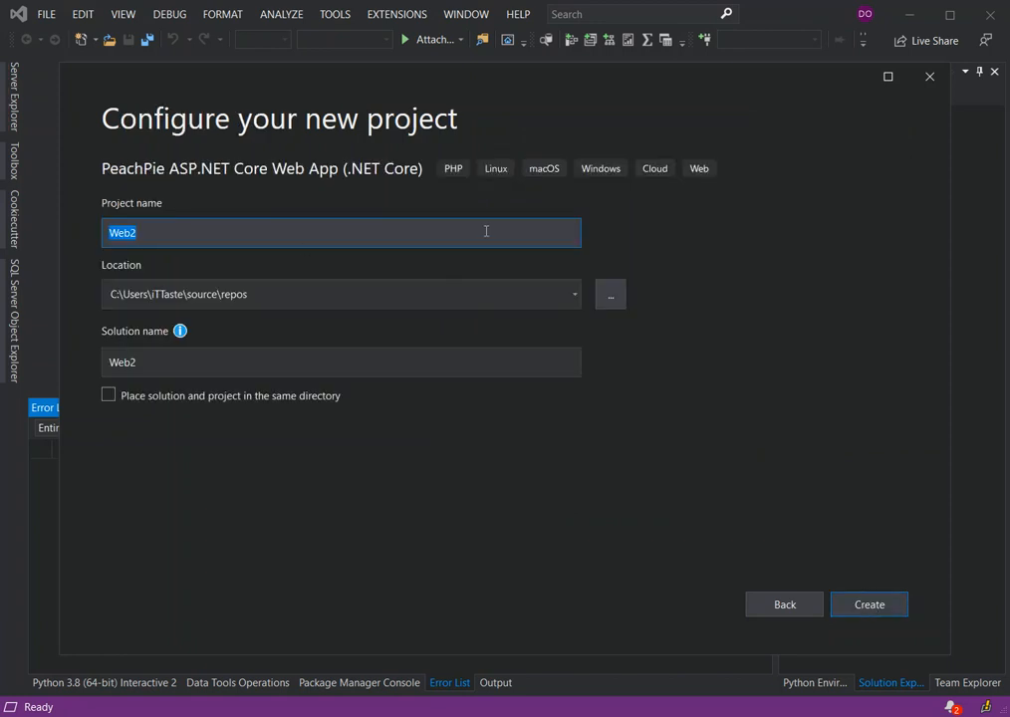
mouse_move(434, 152)
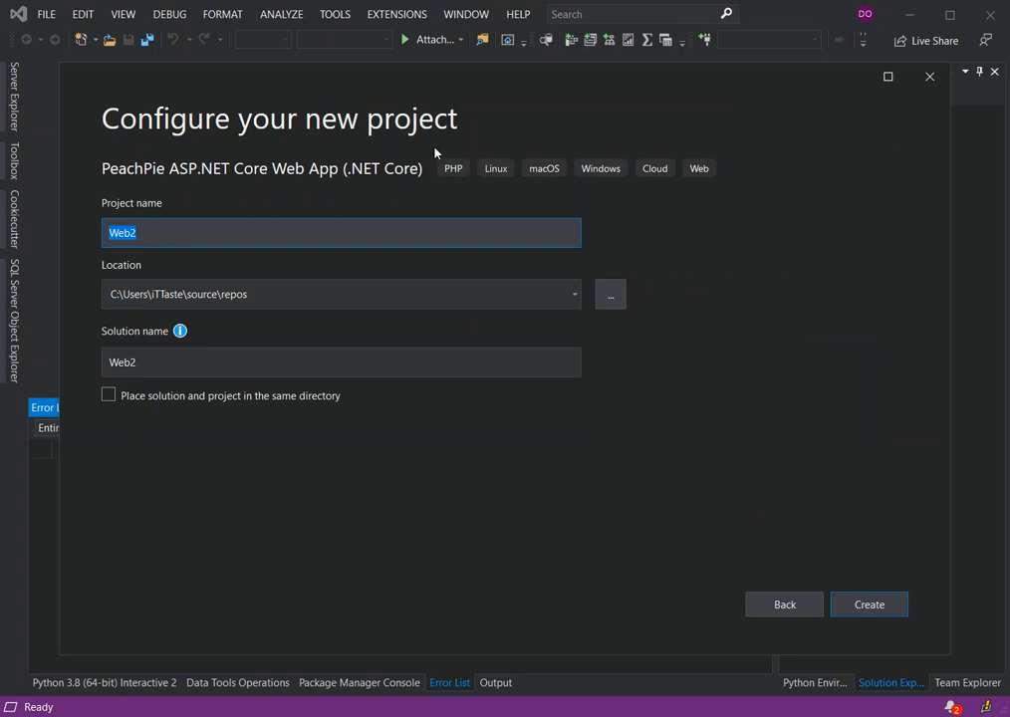
mouse_move(139, 189)
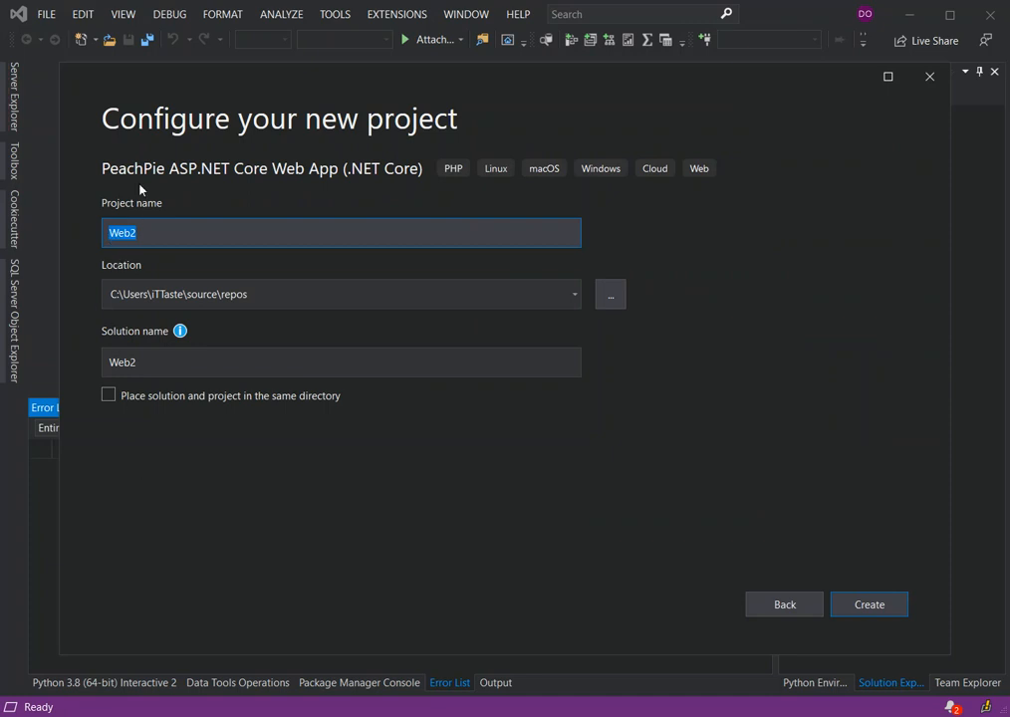
mouse_move(166, 247)
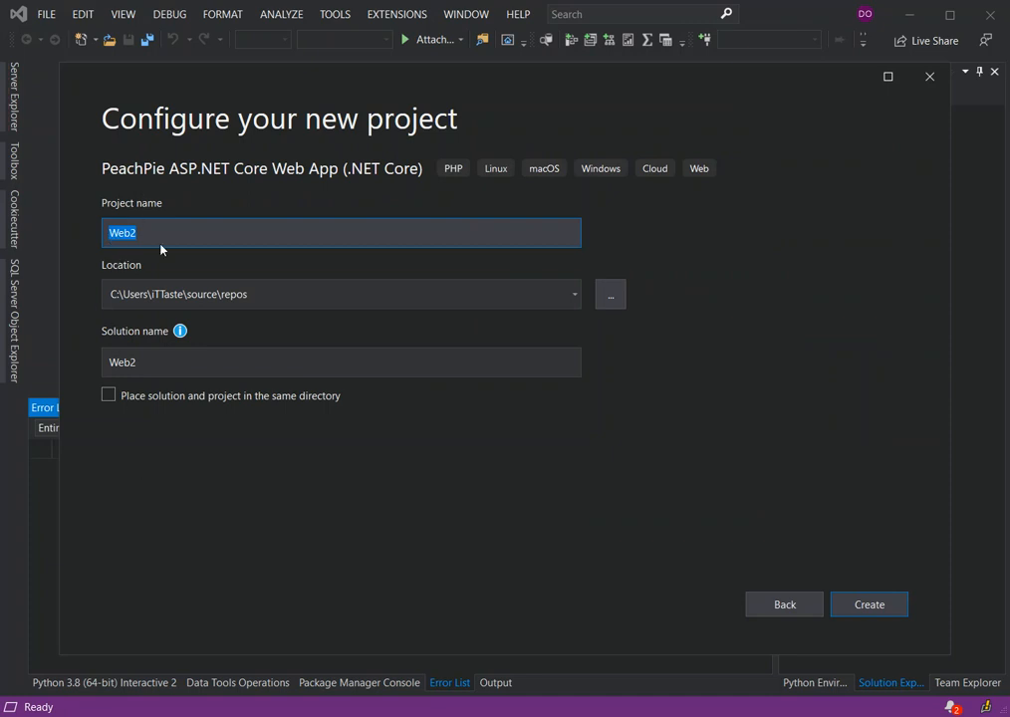
mouse_move(303, 215)
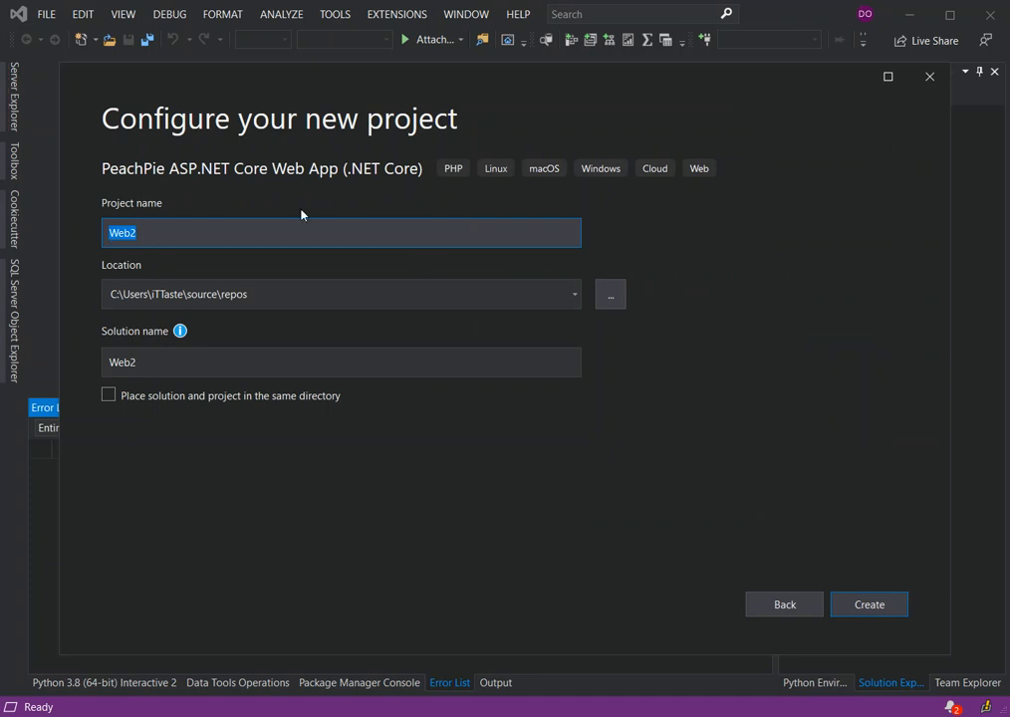
mouse_move(544, 178)
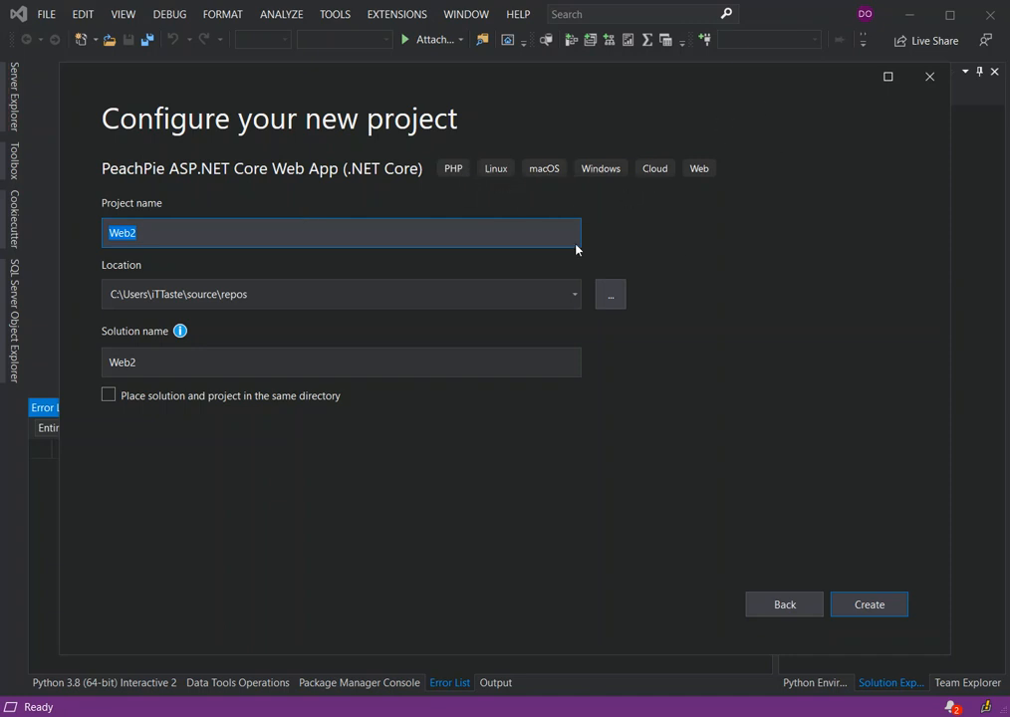
mouse_move(725, 156)
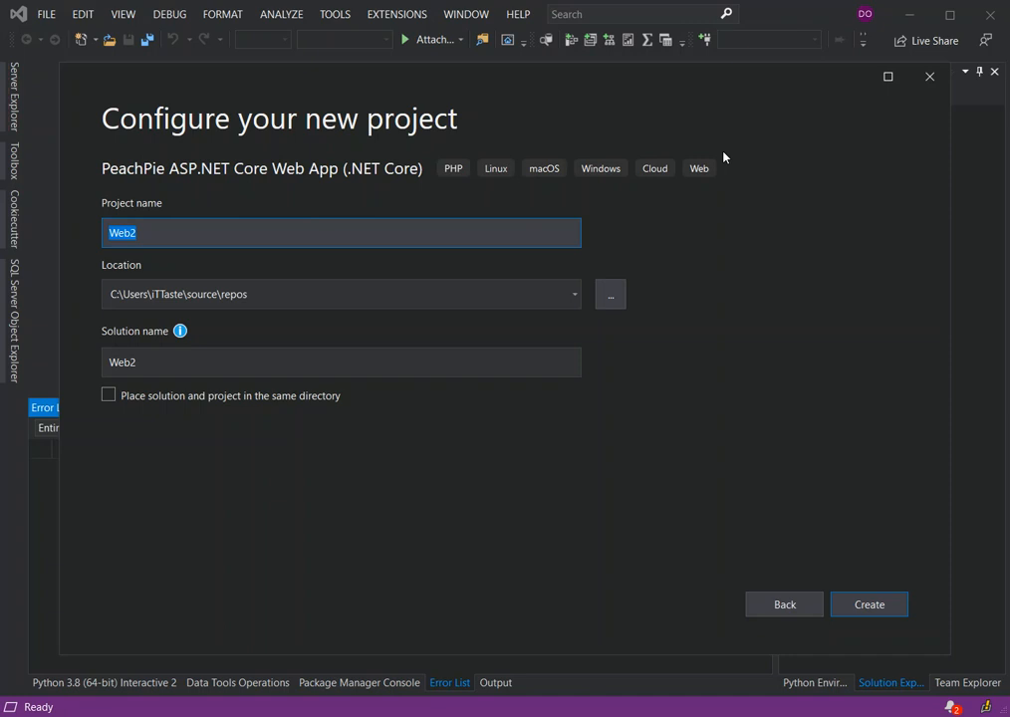
mouse_move(478, 197)
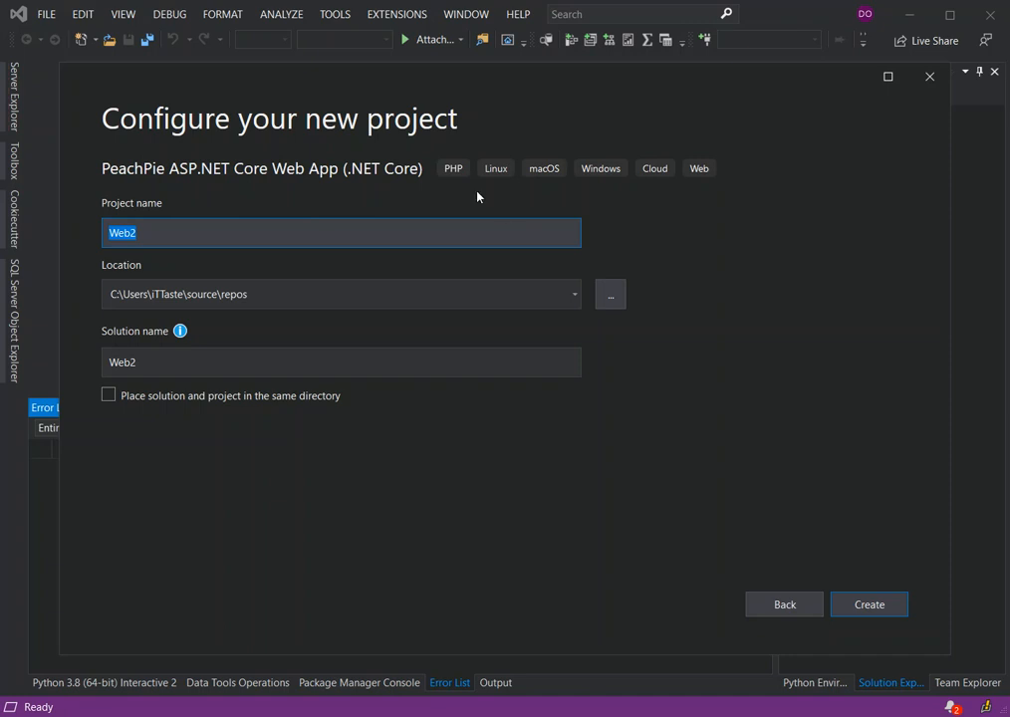
mouse_move(454, 440)
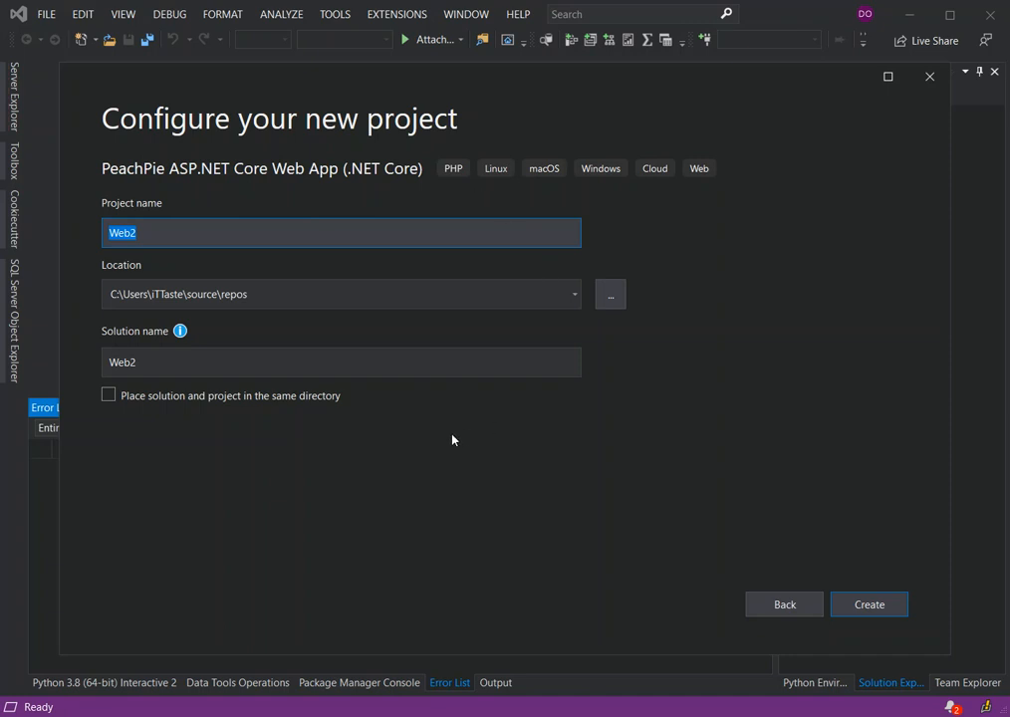
mouse_move(868, 605)
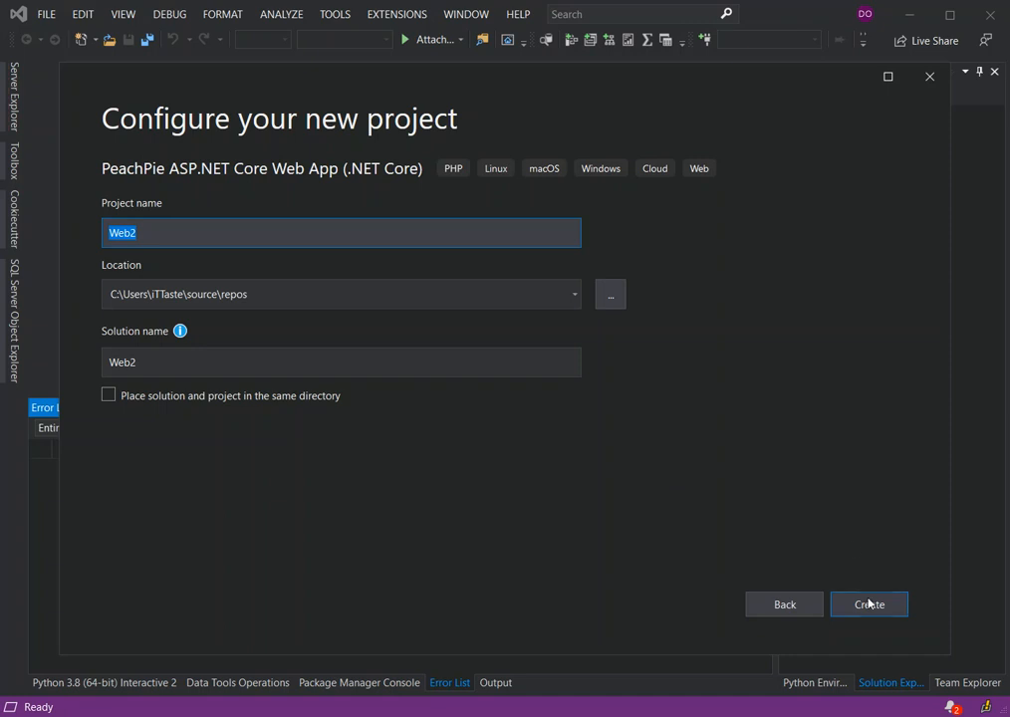
click(868, 605)
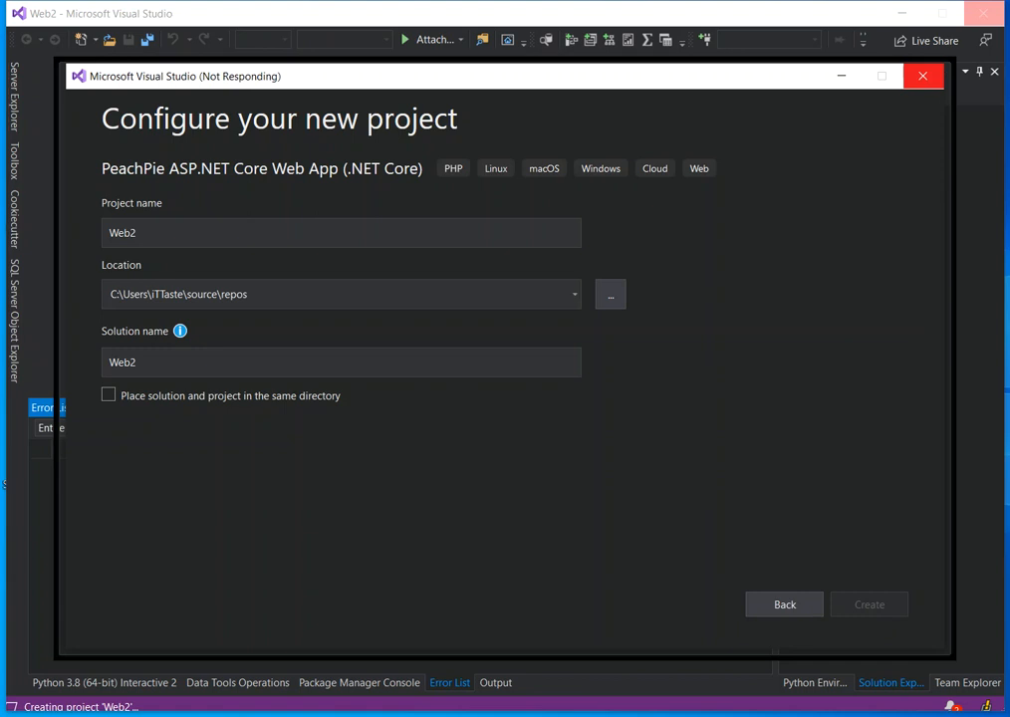
Step: Append '*********' after 'Hello World!' in index.php's echo string
click(868, 605)
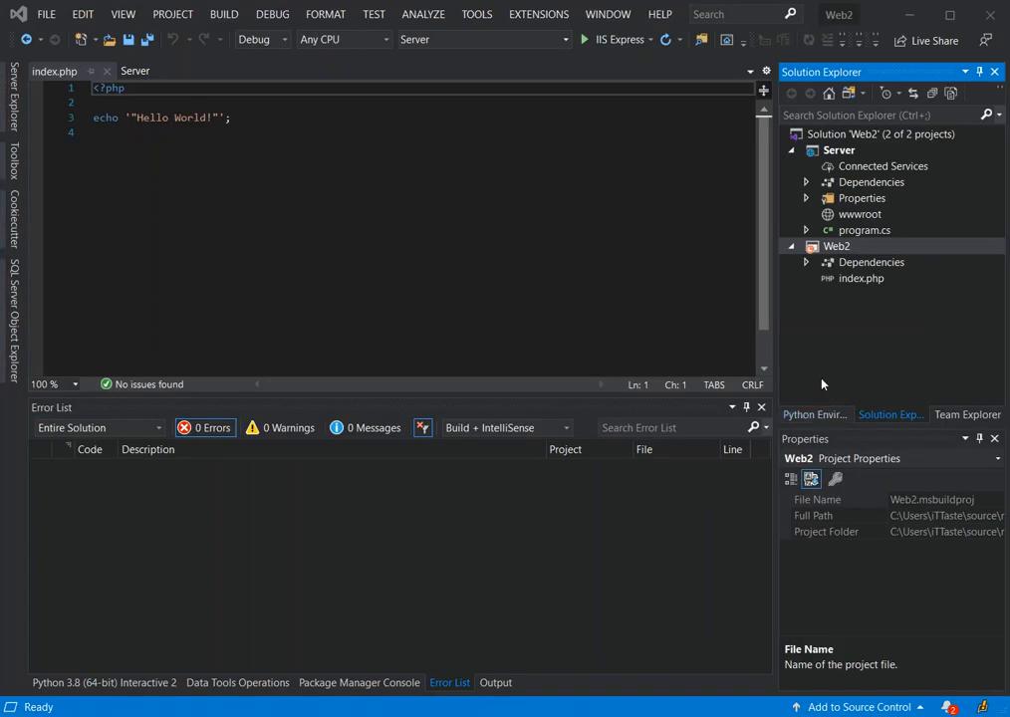
mouse_move(840, 263)
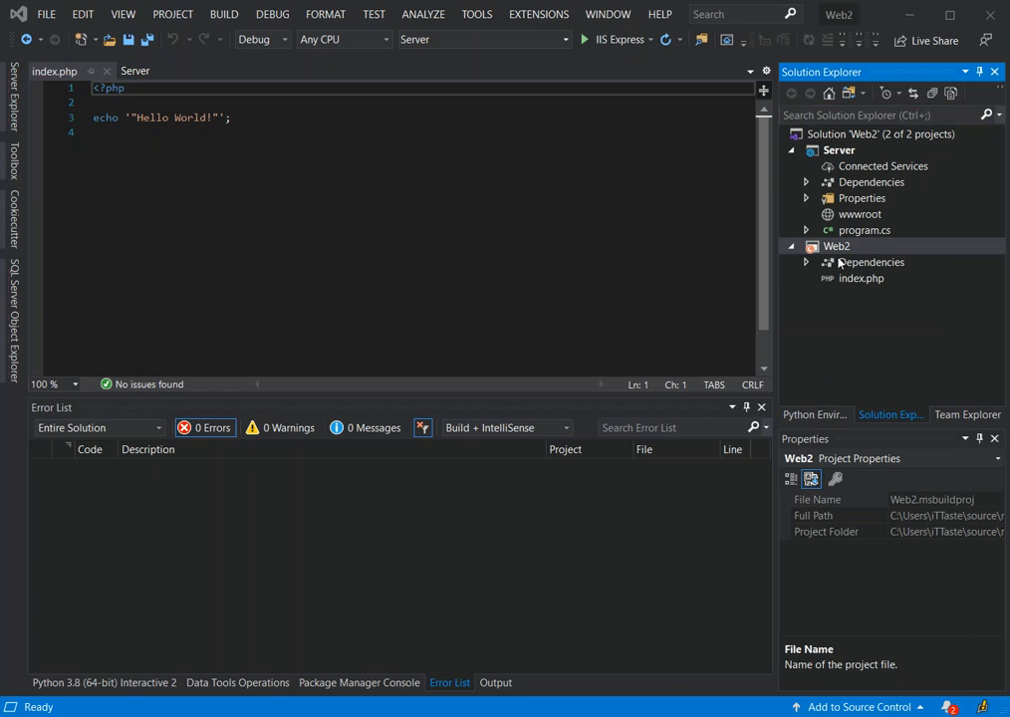
mouse_move(834, 149)
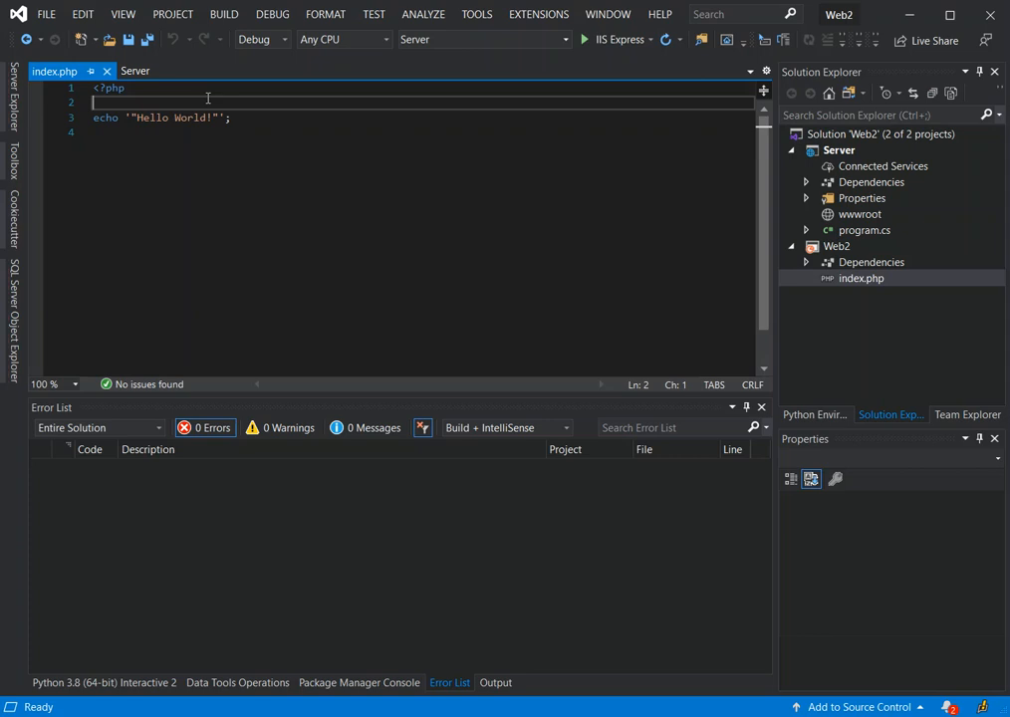
mouse_move(199, 120)
text(")
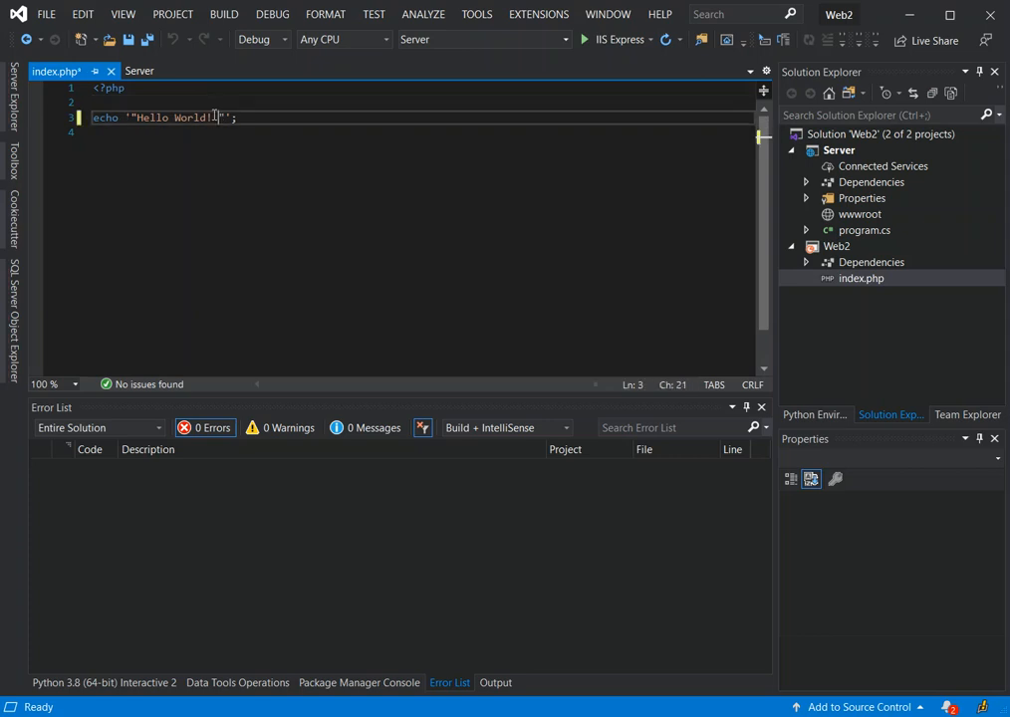
text(*******)
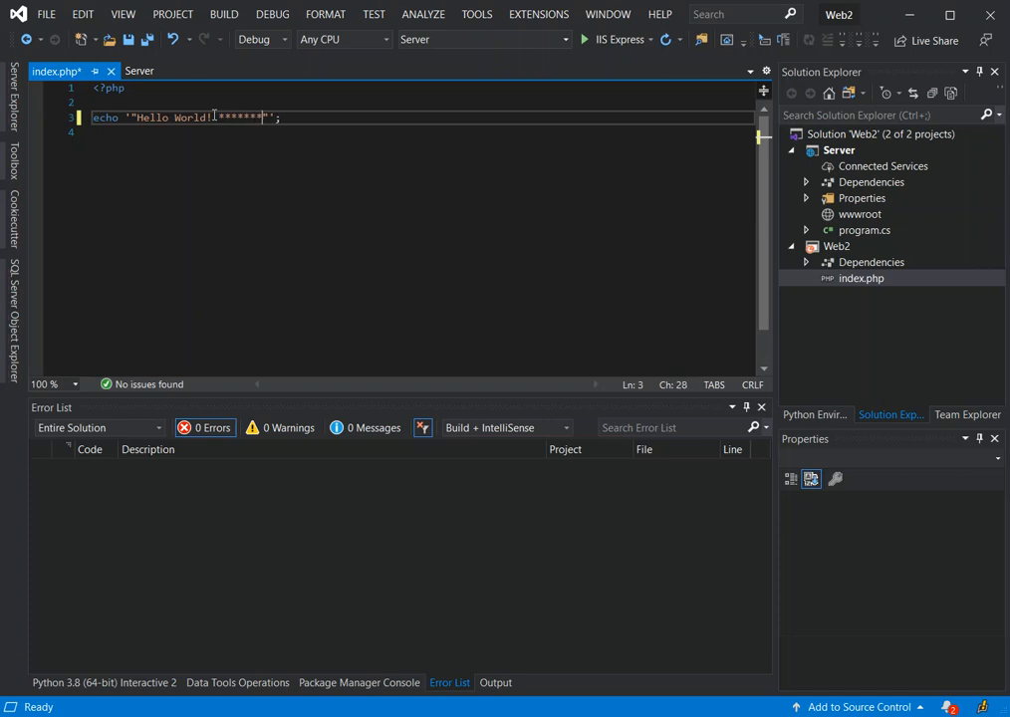
text(**)
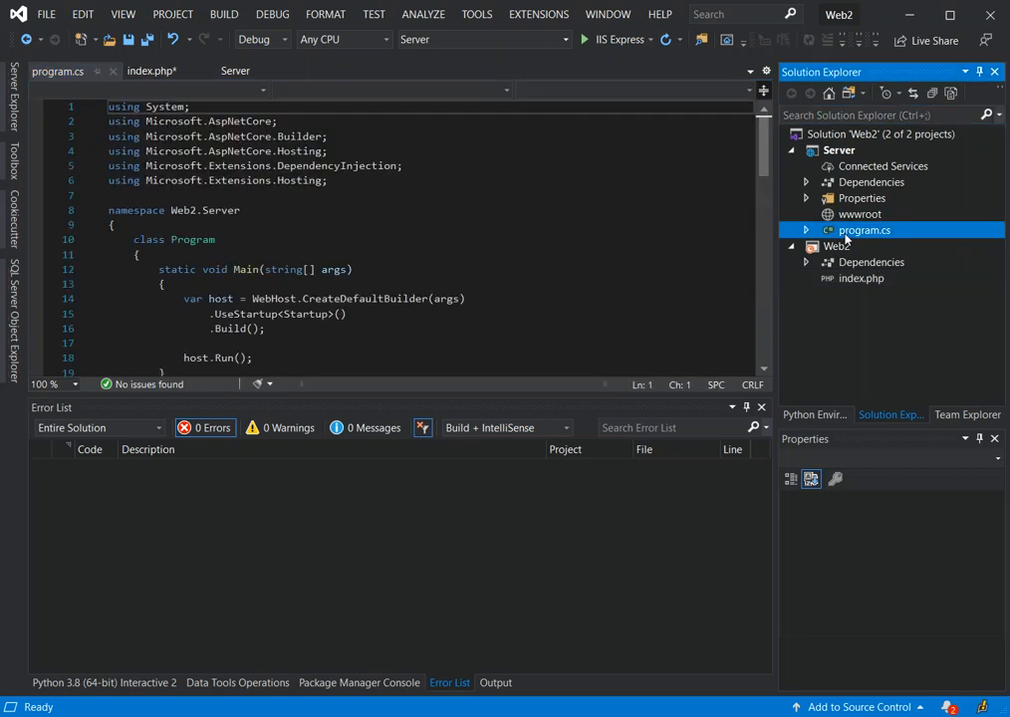
Step: Show Server's program.cs and select the services.AddPhp options block
click(864, 231)
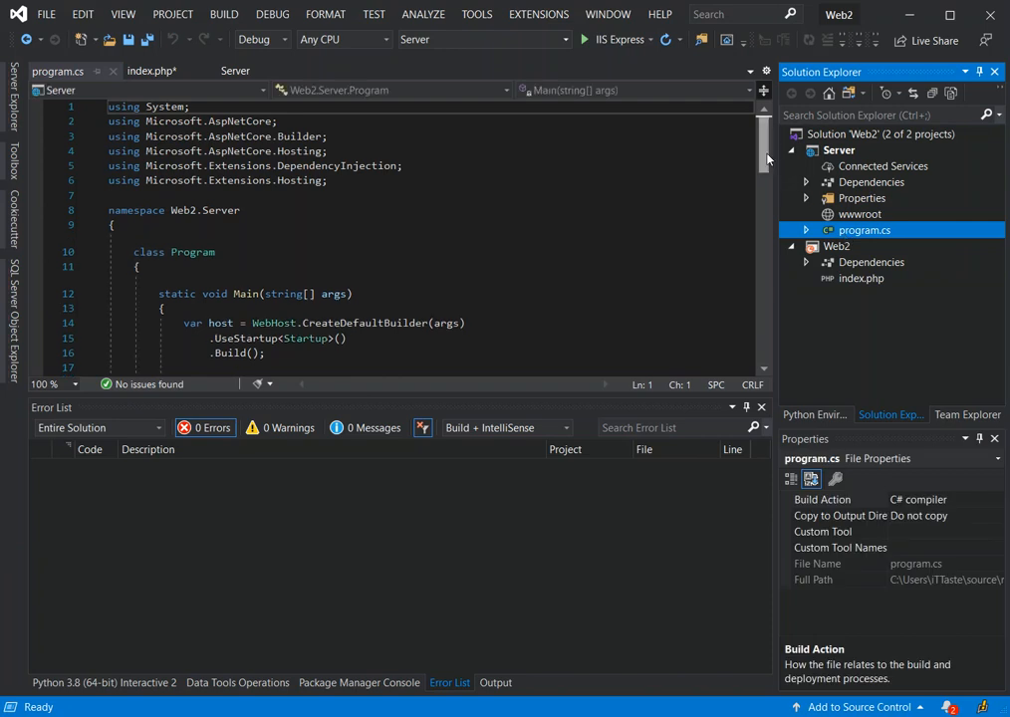
scroll(down, 3)
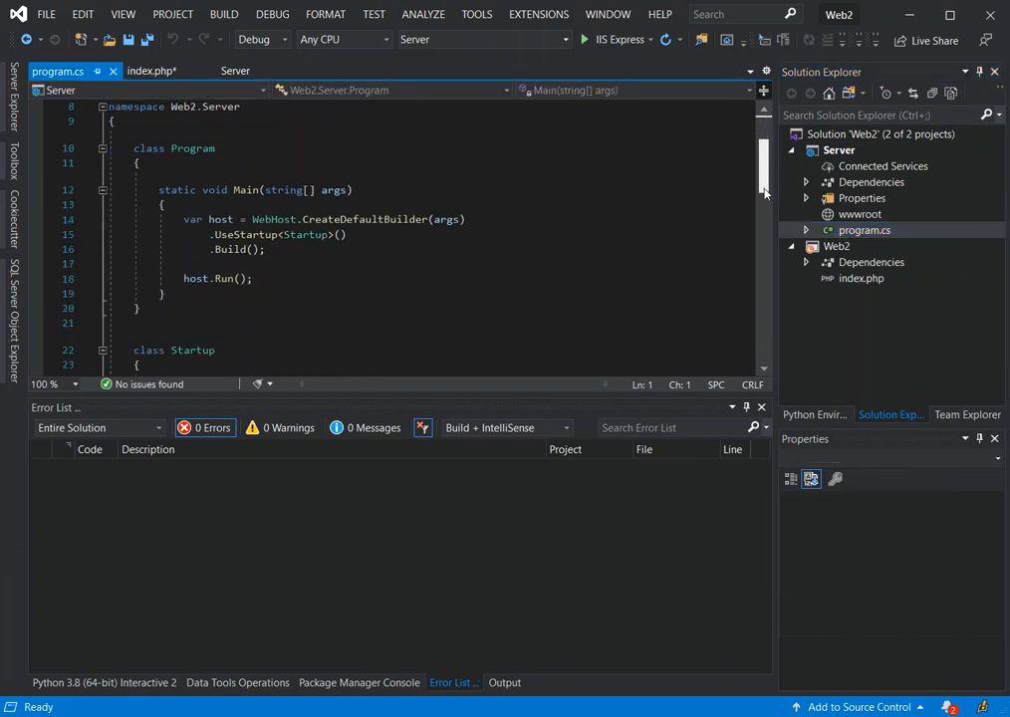
scroll(down, 3)
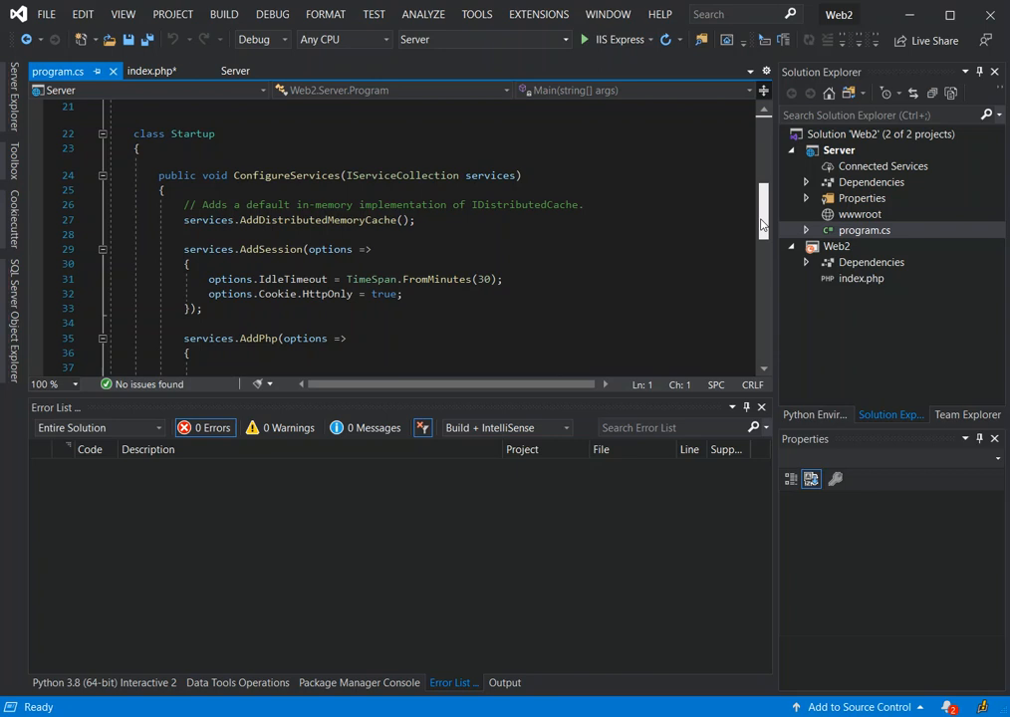
scroll(down, 3)
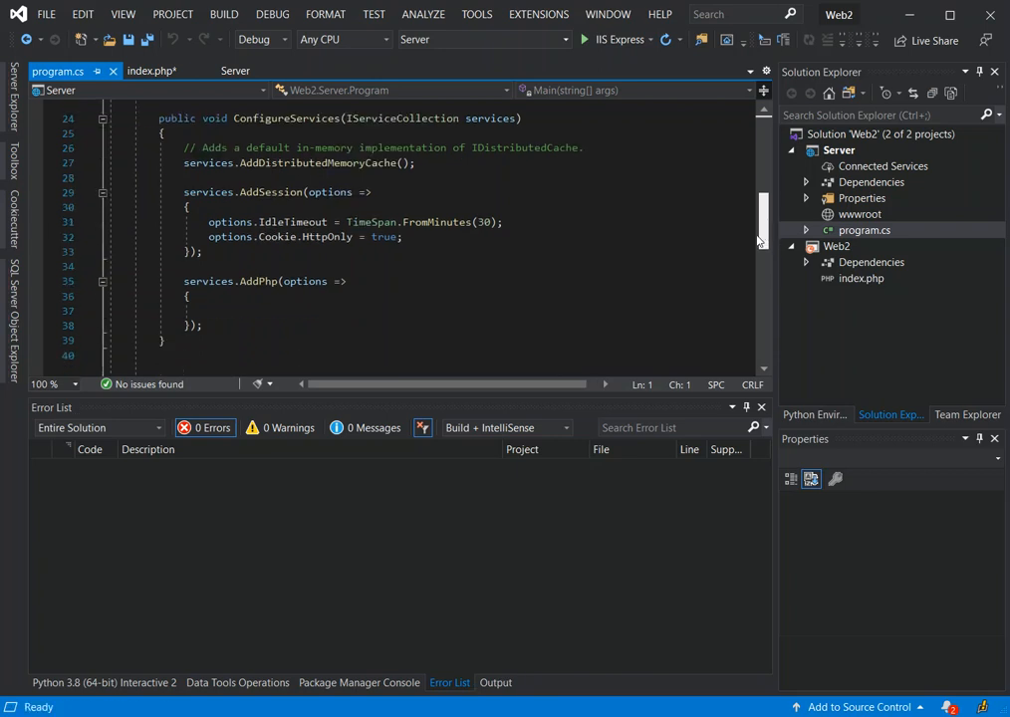
scroll(down, 3)
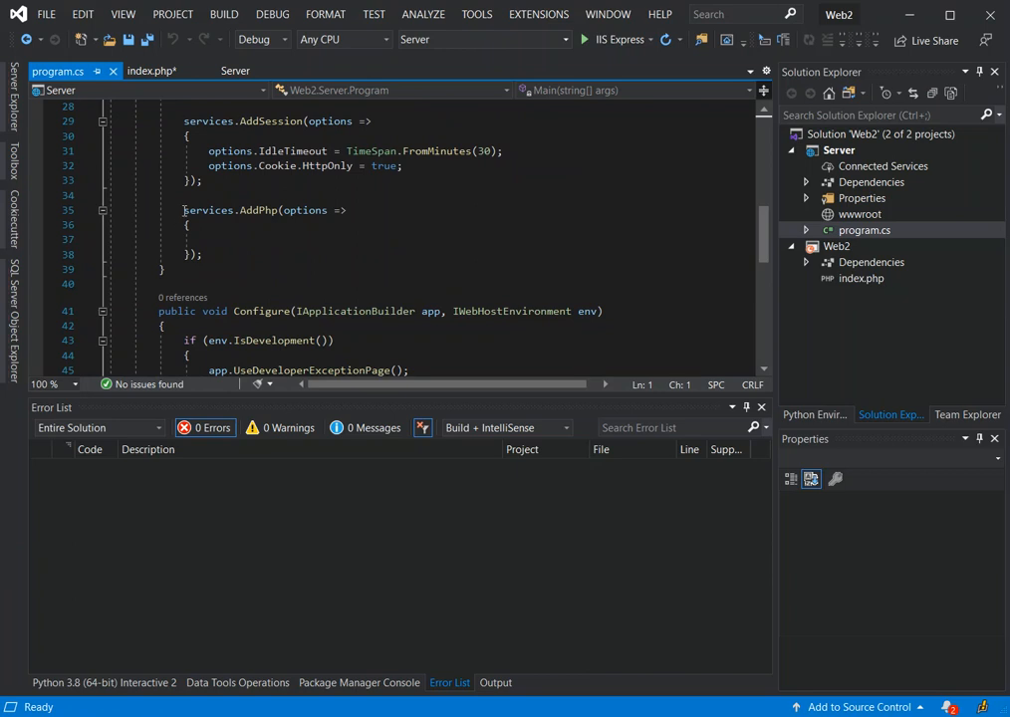
drag(183, 209, 201, 254)
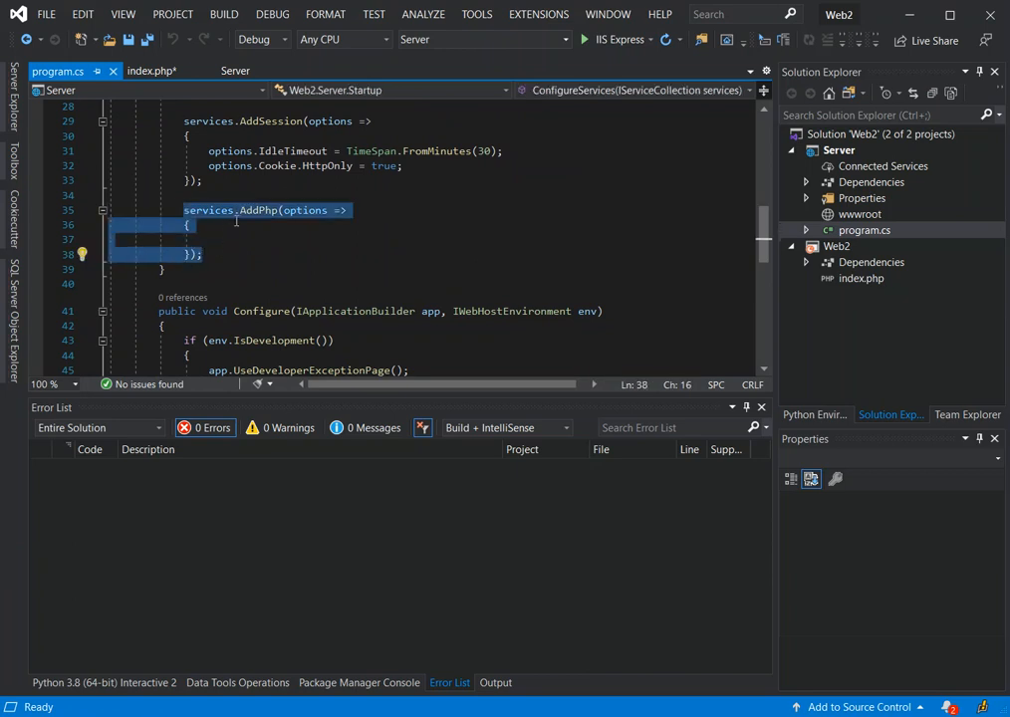
mouse_move(307, 215)
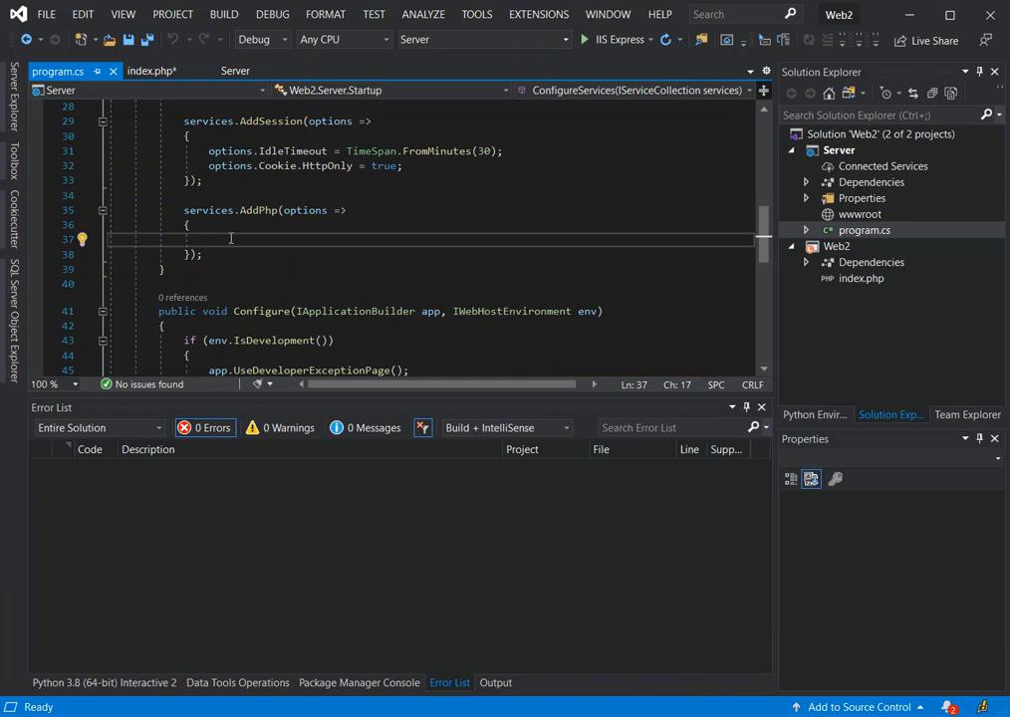
Step: Begin typing 'op' options inside the AddPhp braces
text(op)
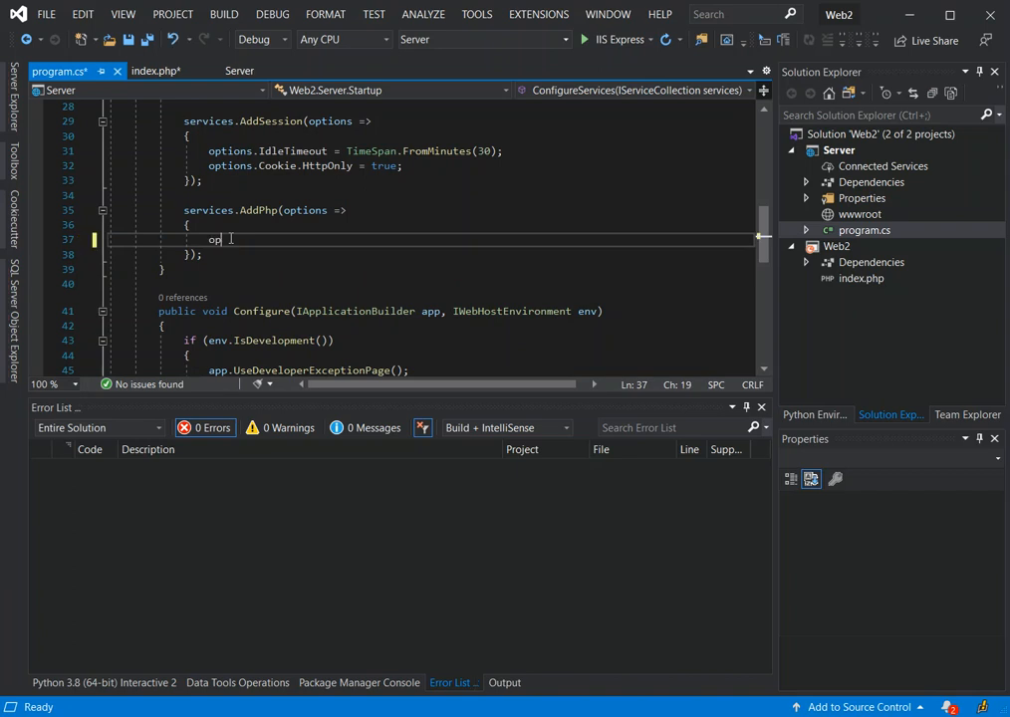
text(op)
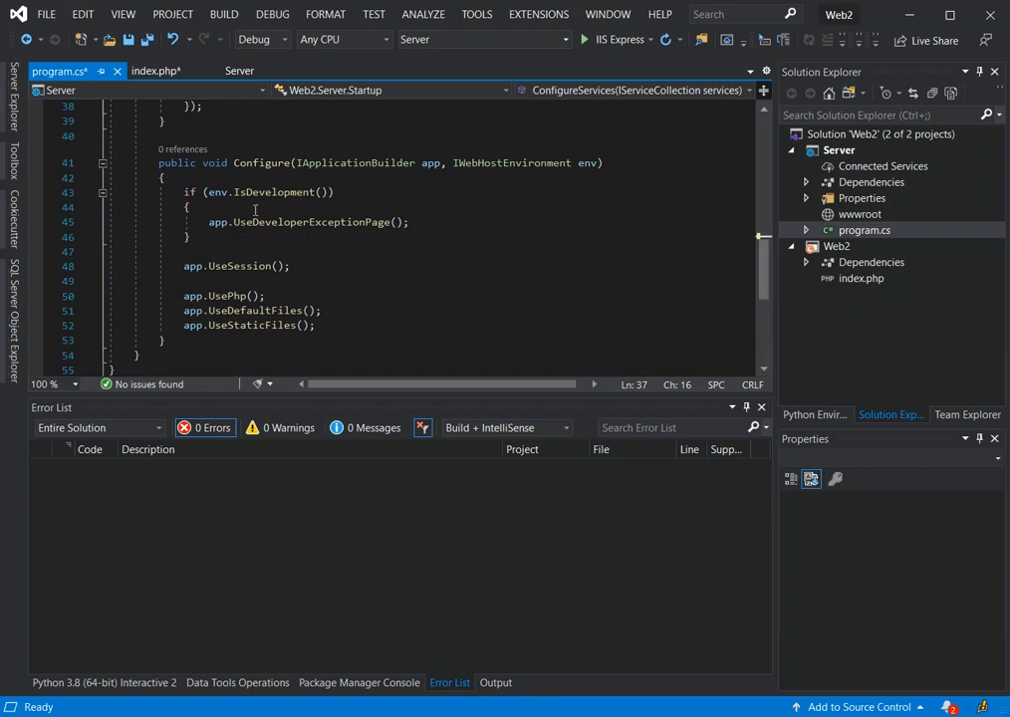
mouse_move(155, 303)
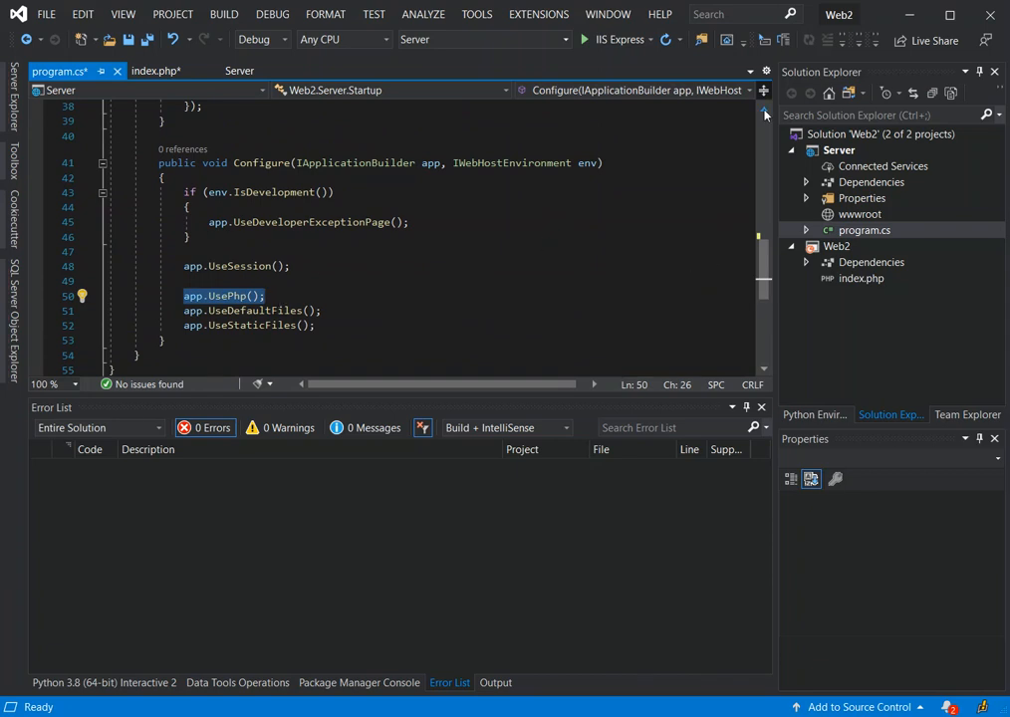
mouse_move(565, 40)
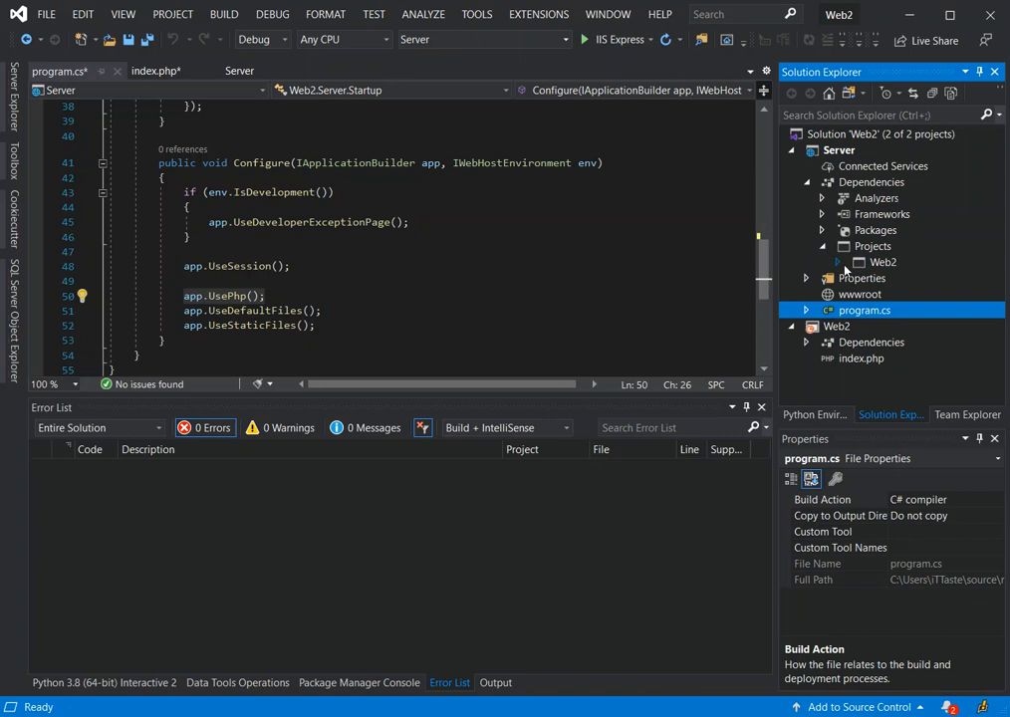
Step: Expand the Web2 project reference under Server's dependencies
click(836, 263)
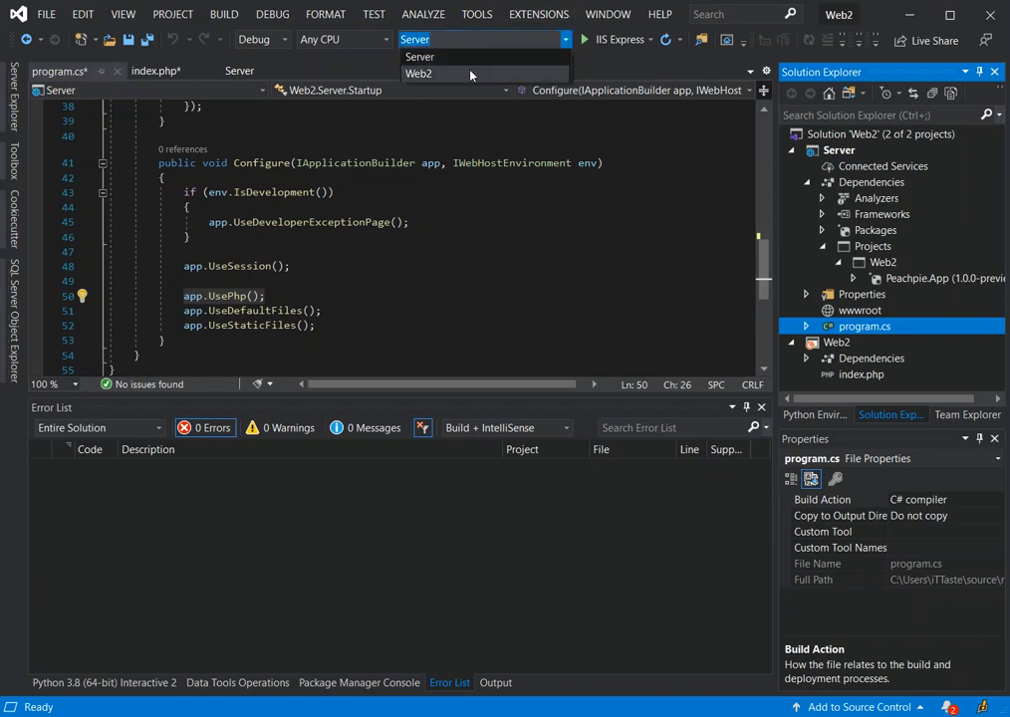
Step: Launch Web2 as startup project and dismiss the class-library cannot-start error
click(434, 73)
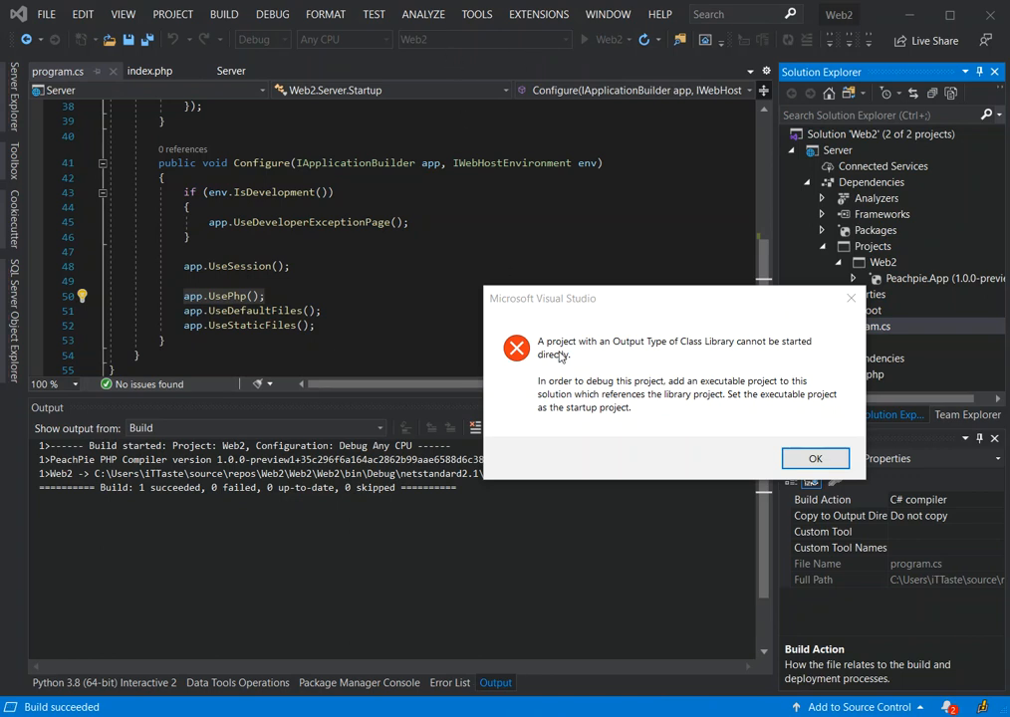
mouse_move(667, 352)
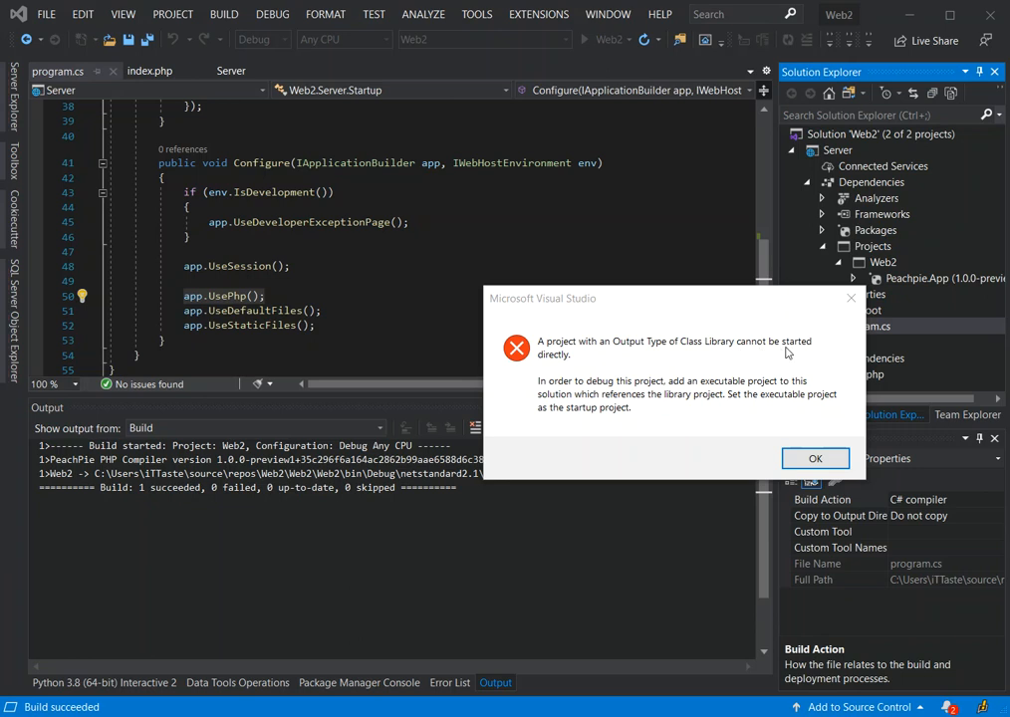
mouse_move(559, 372)
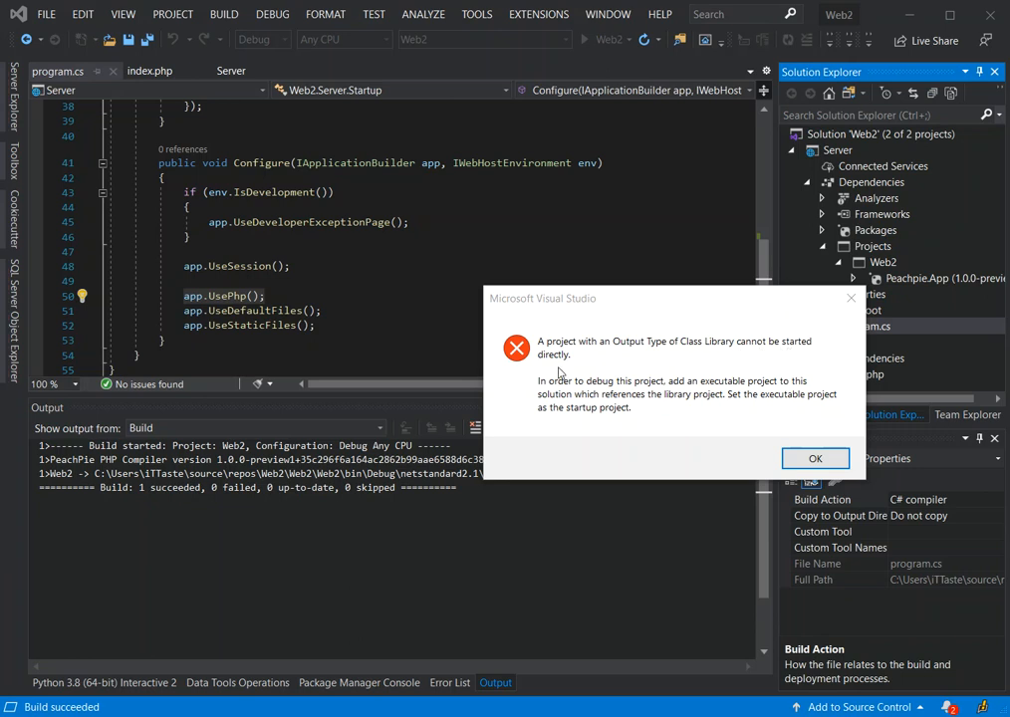
mouse_move(291, 187)
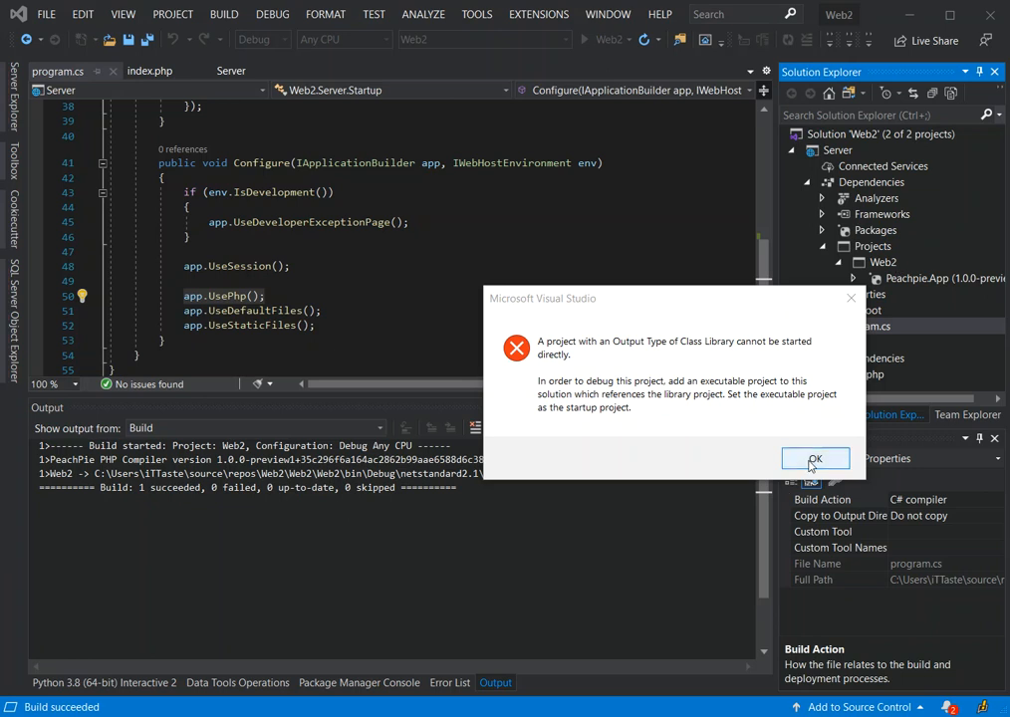
click(814, 458)
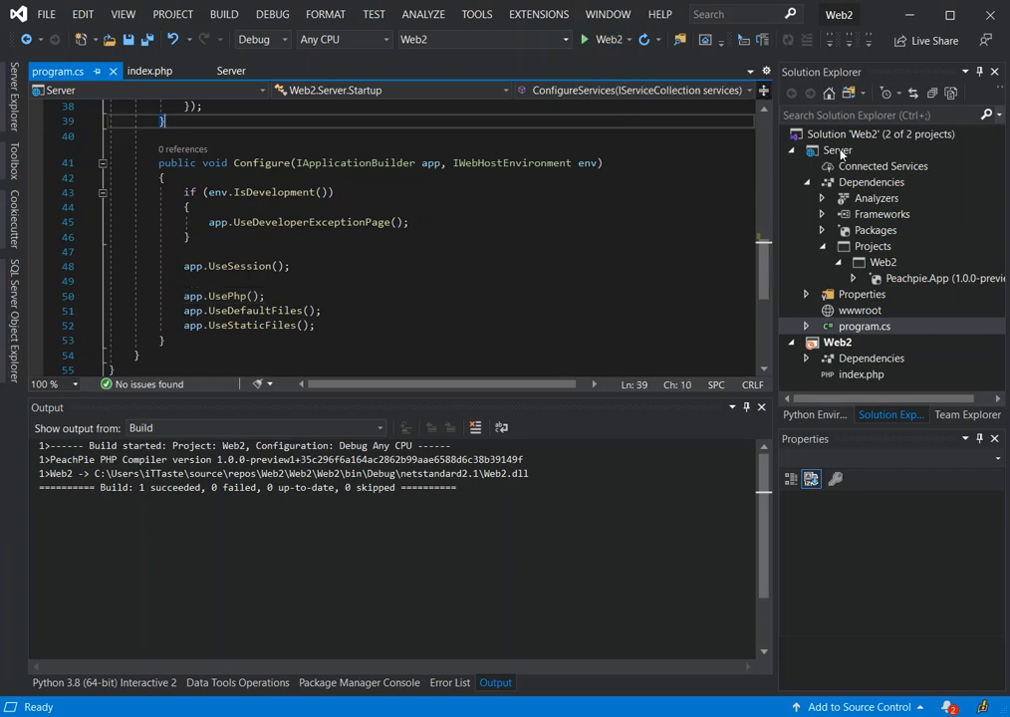
Step: Select the Server project and bring up its context actions to set it as startup
click(838, 151)
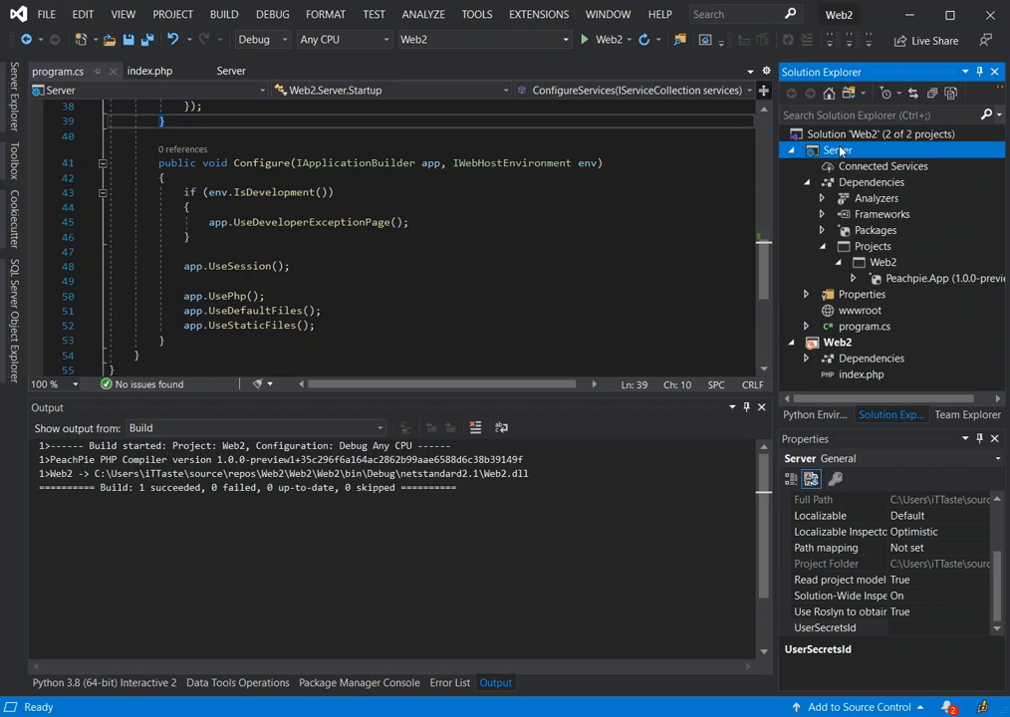
right_click(836, 149)
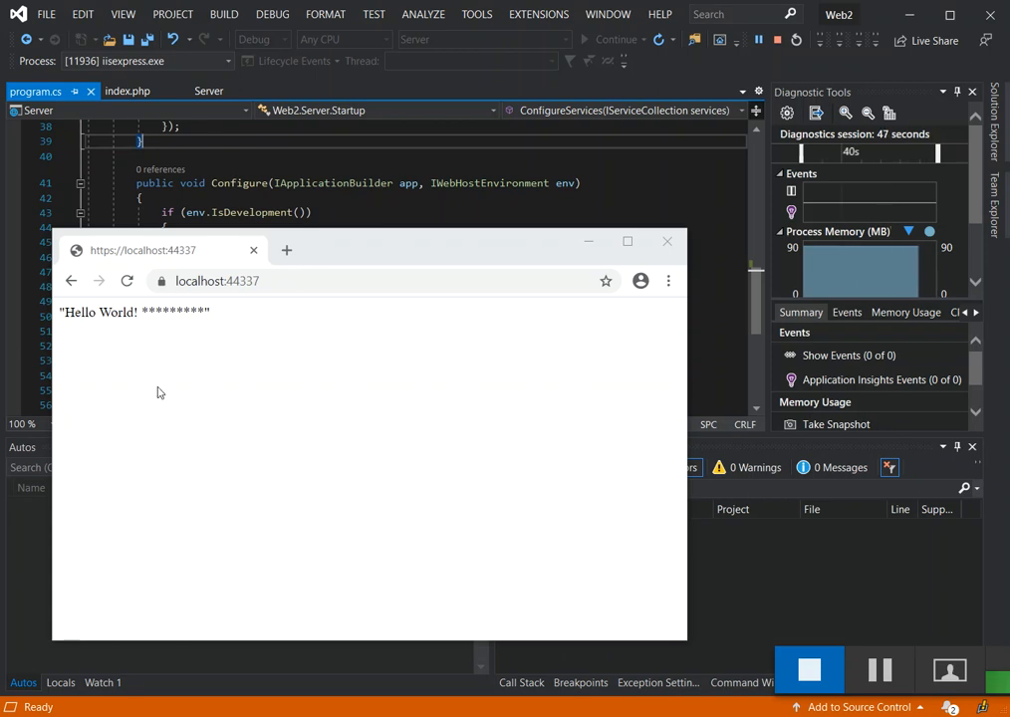
mouse_move(239, 406)
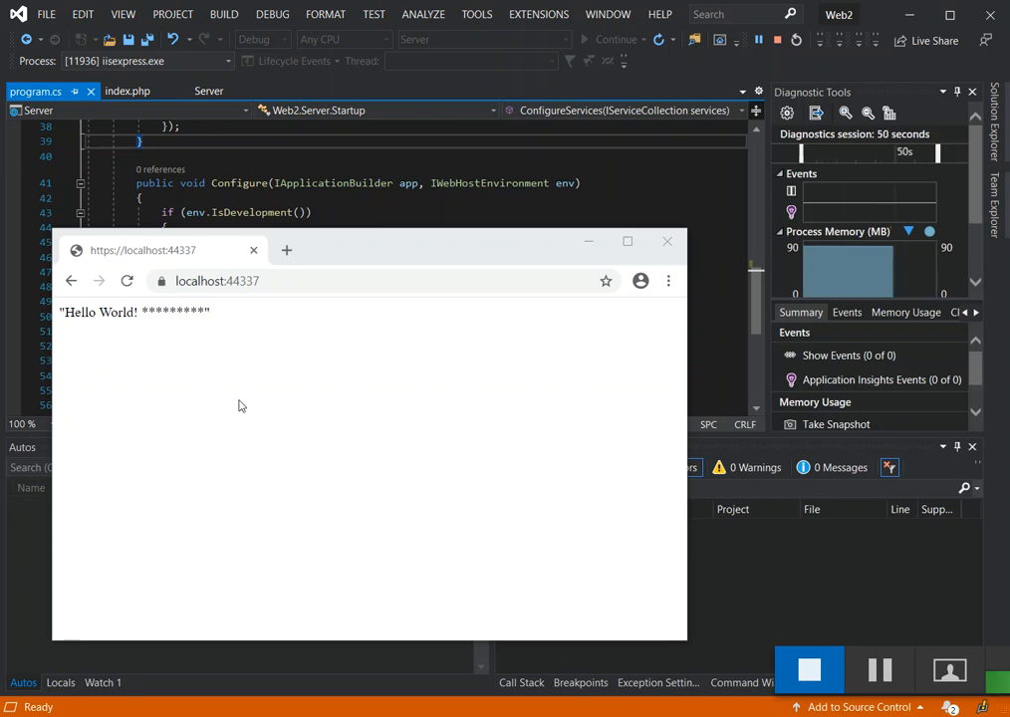